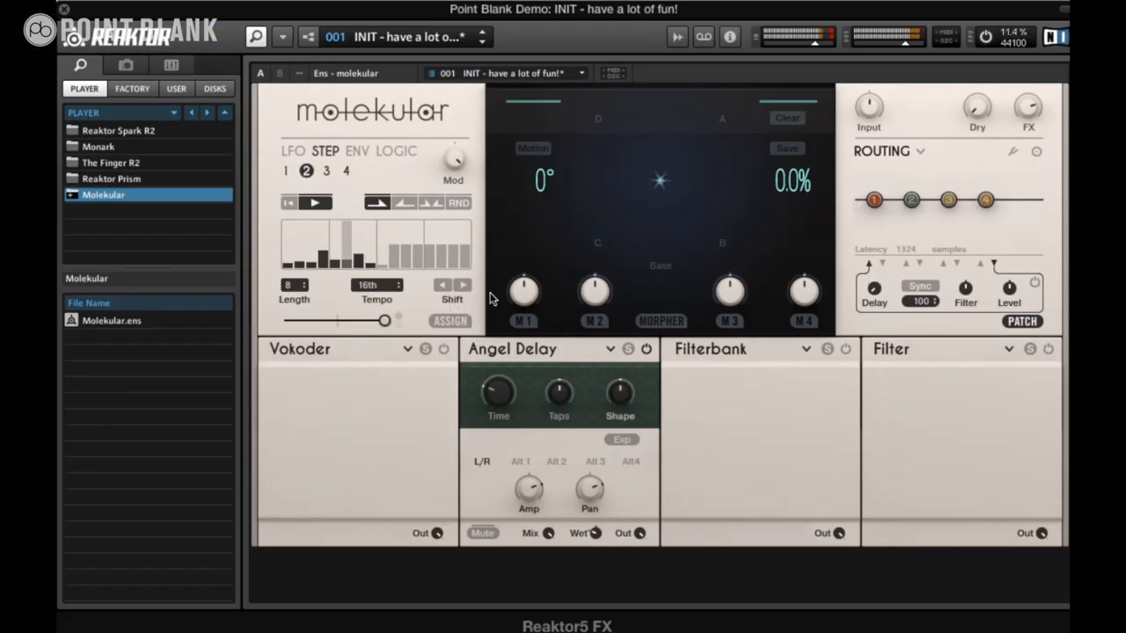
Assign LFO 1 and drag in its modulation depth on Angel Delay Time.
{"action": "left_click", "coordinate": [292, 150]}
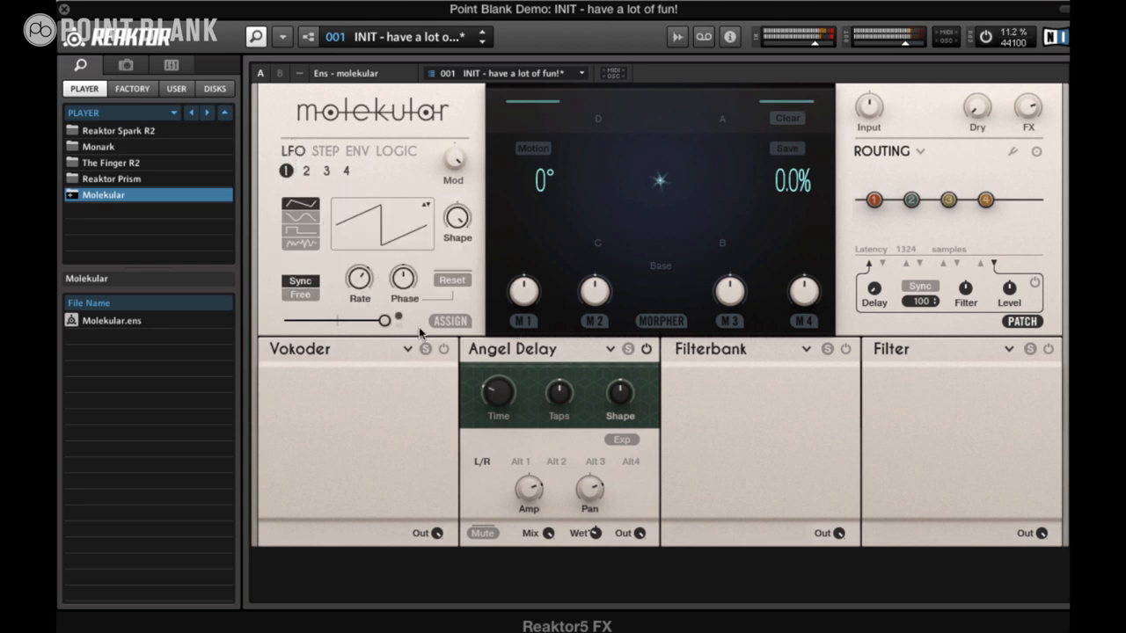
{"action": "left_click", "coordinate": [449, 321]}
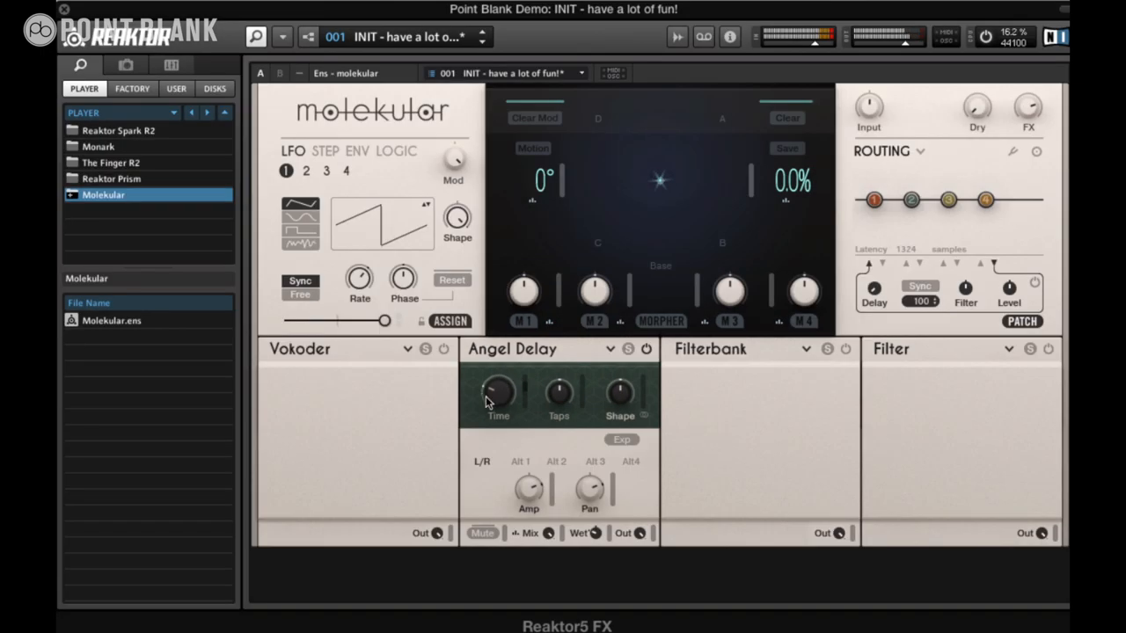
{"action": "mouse_move", "coordinate": [491, 390]}
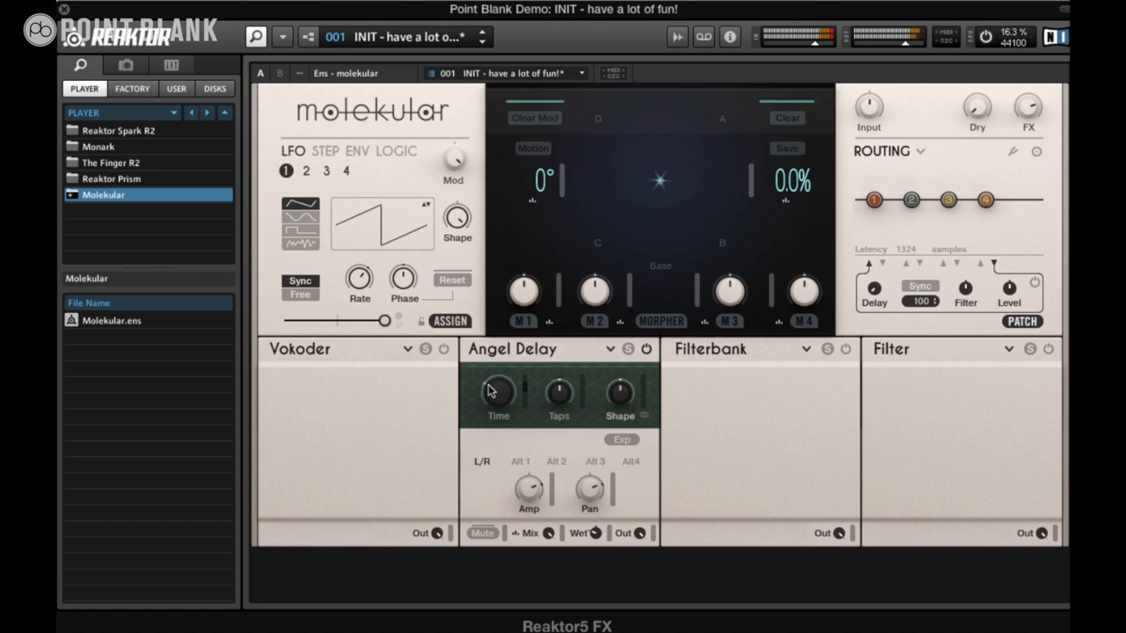
{"action": "left_click_drag", "start_coordinate": [490, 391], "coordinate": [526, 400]}
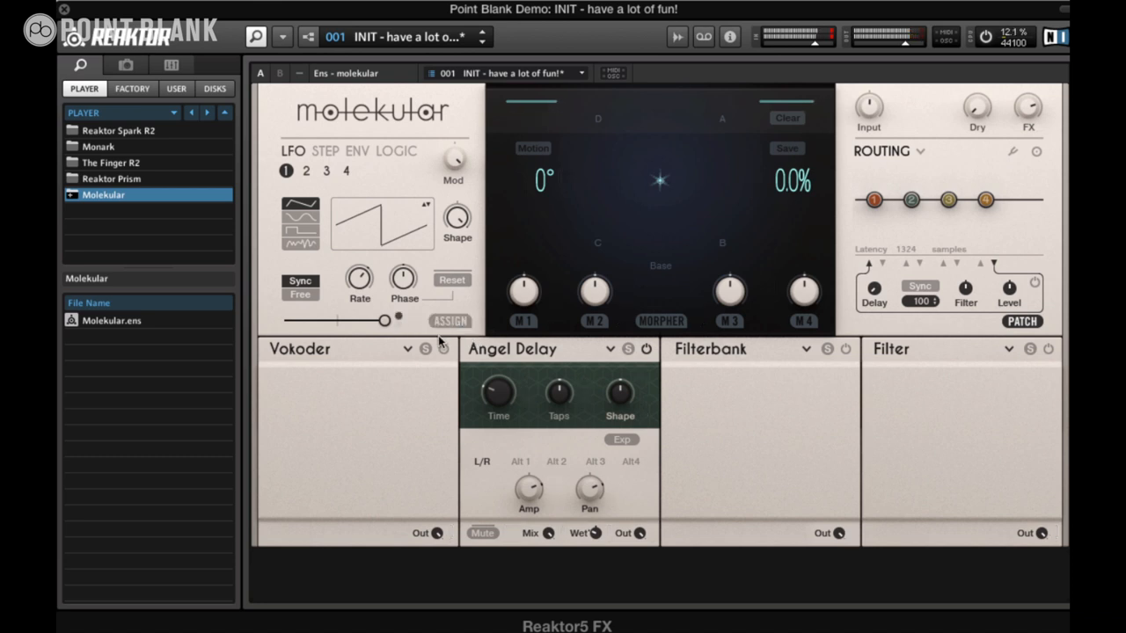
{"action": "mouse_move", "coordinate": [549, 361]}
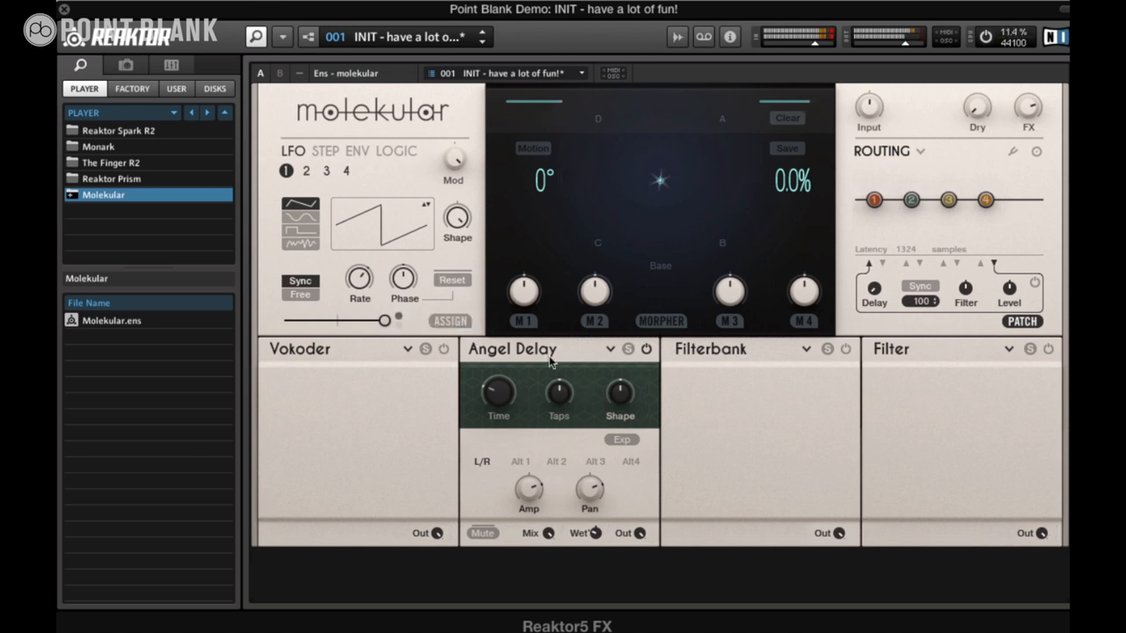
Collapse Angel Delay, show the Filterbank controls, and switch to the step sequencer.
{"action": "left_click", "coordinate": [646, 349]}
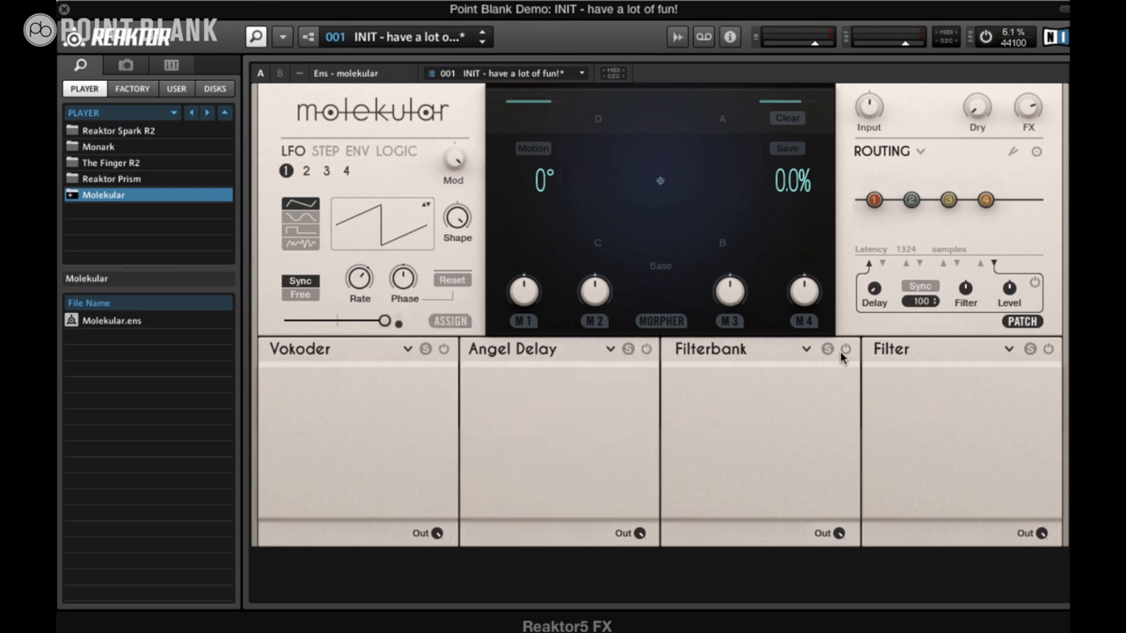
{"action": "left_click", "coordinate": [845, 349]}
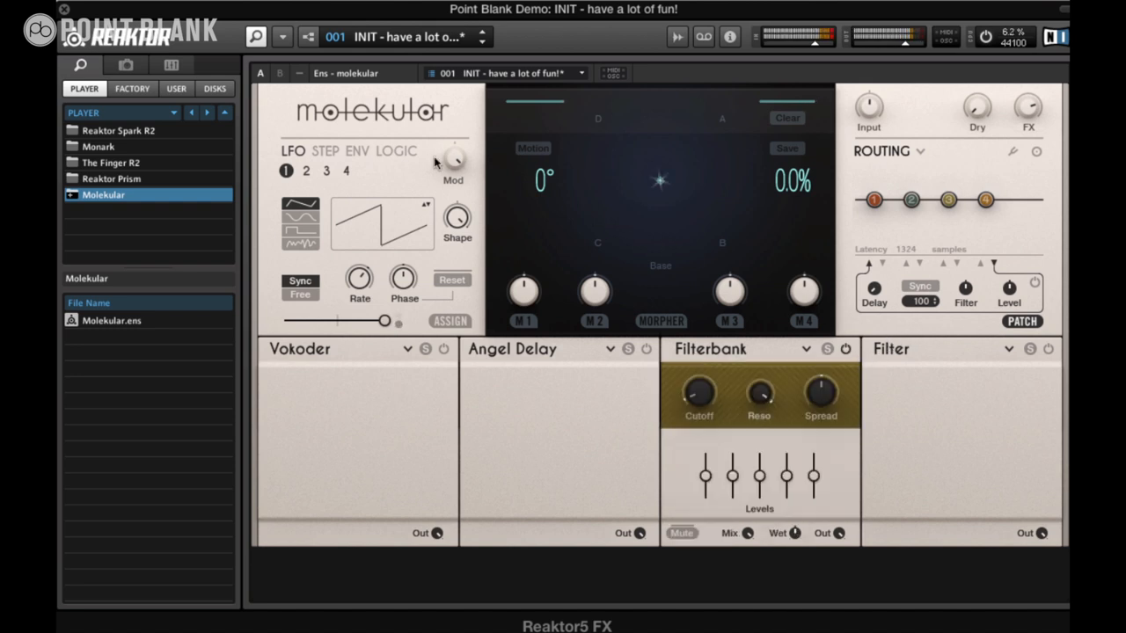
{"action": "left_click", "coordinate": [325, 150]}
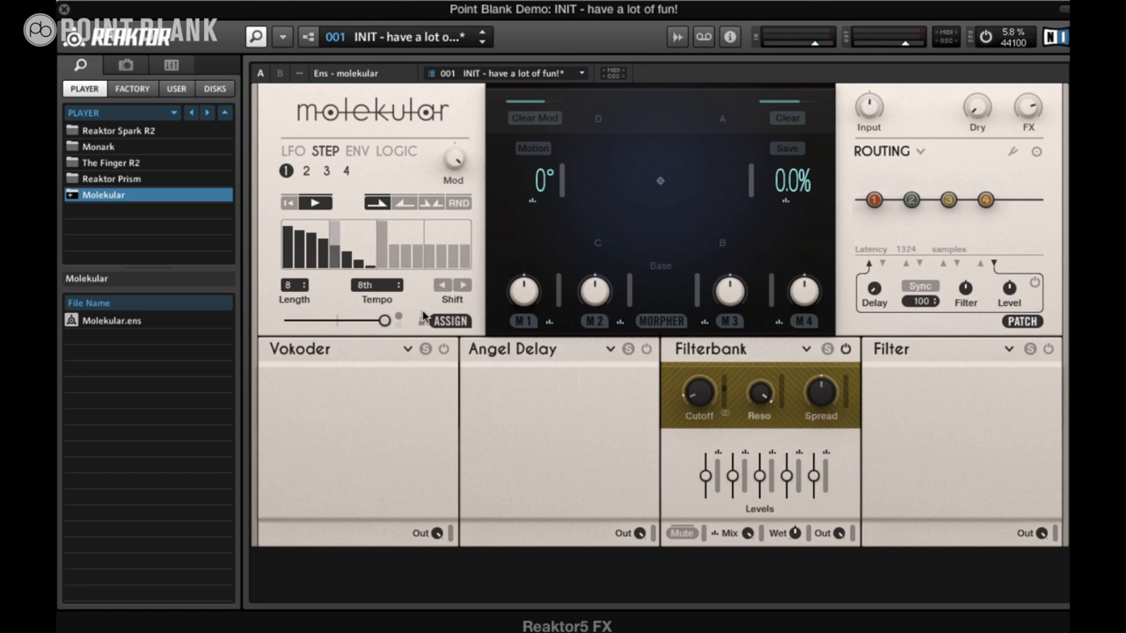
{"action": "mouse_move", "coordinate": [438, 323]}
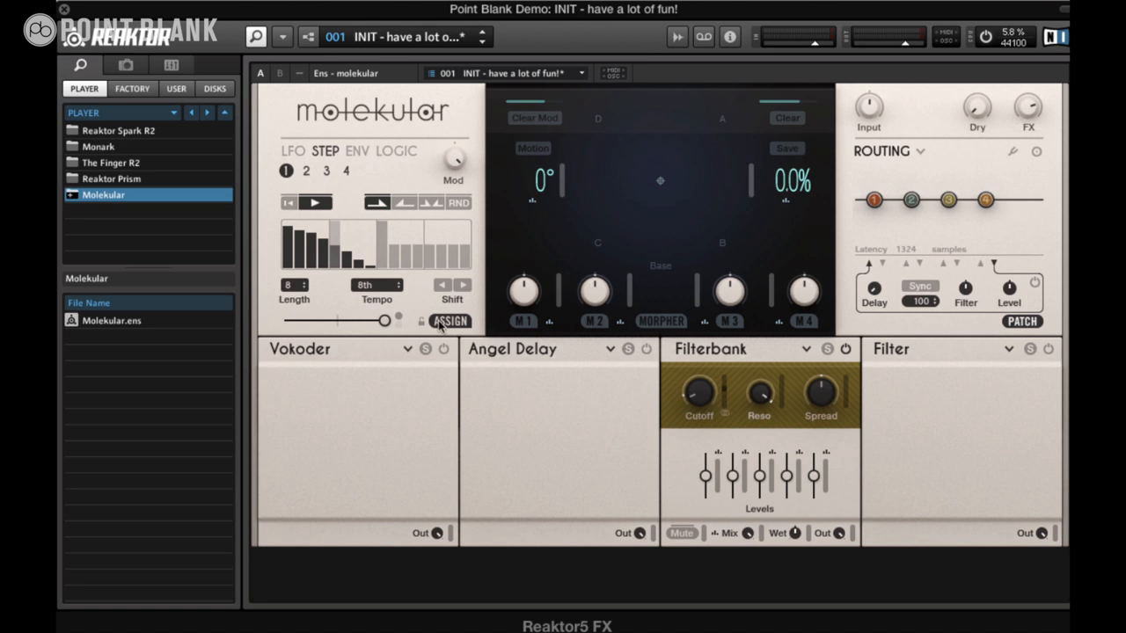
{"action": "mouse_move", "coordinate": [681, 350]}
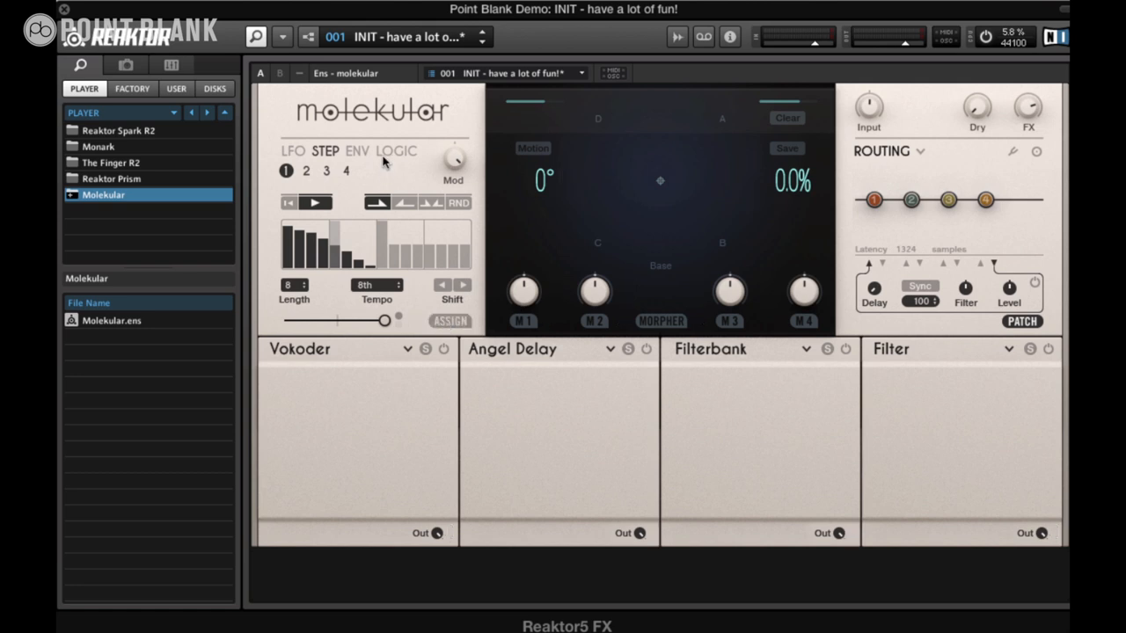
Switch to the envelope follower modulator page.
{"action": "left_click", "coordinate": [356, 151]}
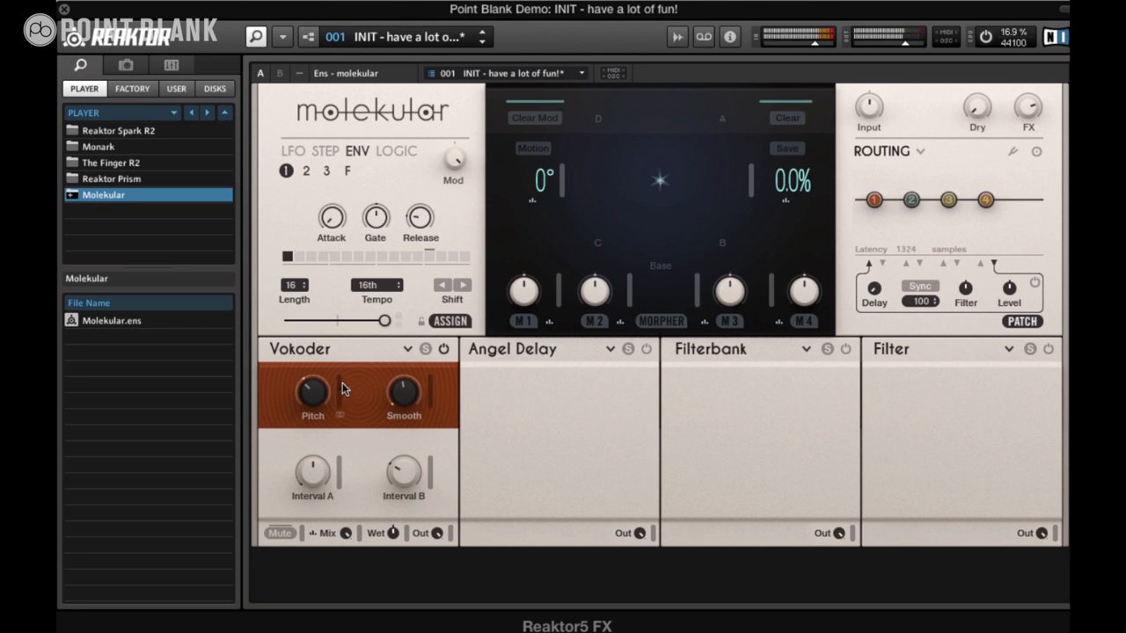
{"action": "mouse_move", "coordinate": [343, 380]}
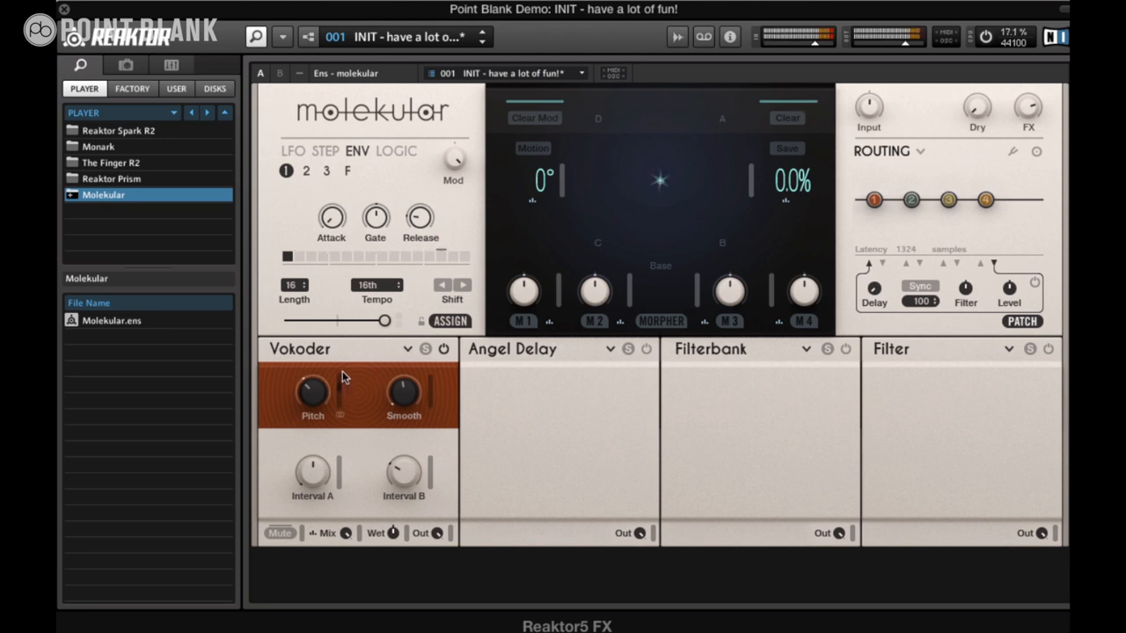
{"action": "mouse_move", "coordinate": [342, 392]}
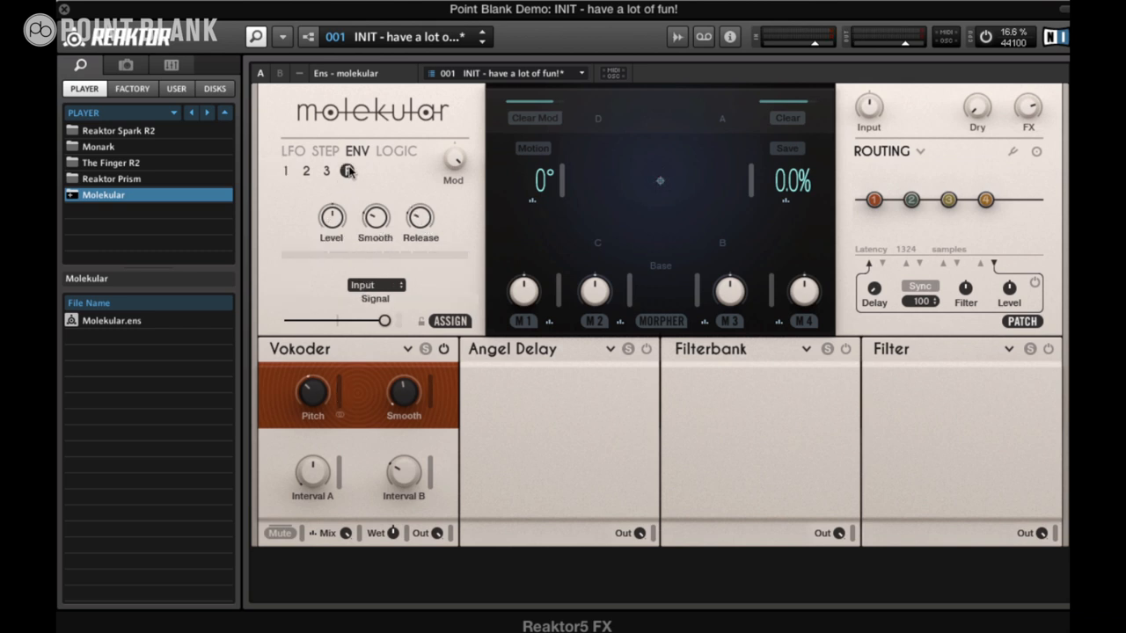
Adjust ENV F Smooth and Level, set its Vokoder Pitch depth, and pick its signal.
{"action": "left_click", "coordinate": [347, 171]}
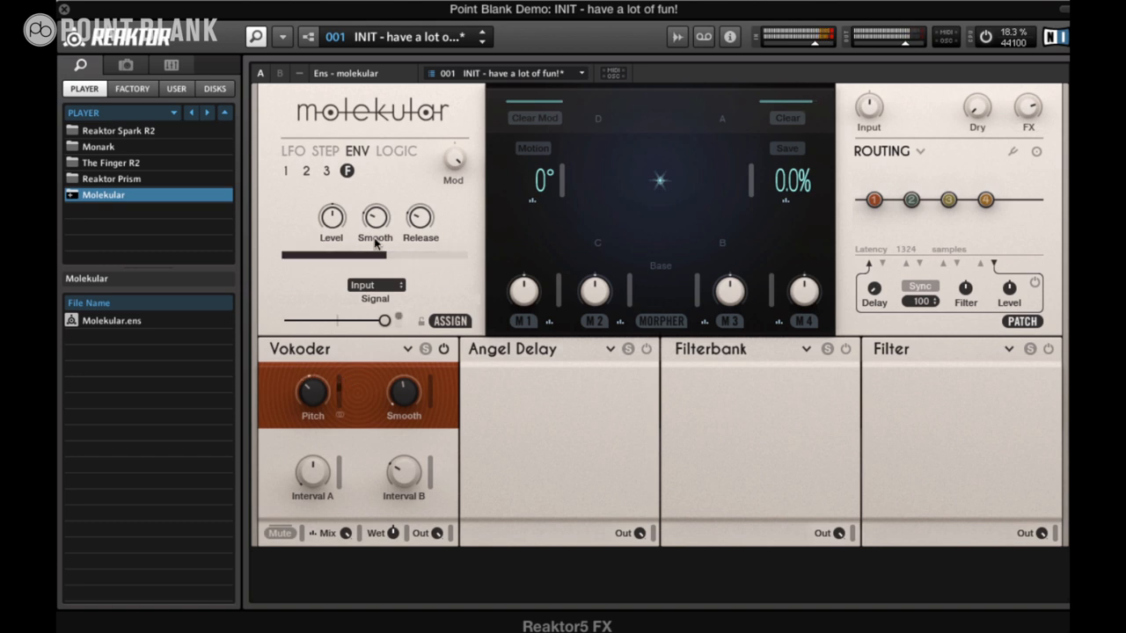
{"action": "left_click_drag", "start_coordinate": [332, 218], "coordinate": [331, 211]}
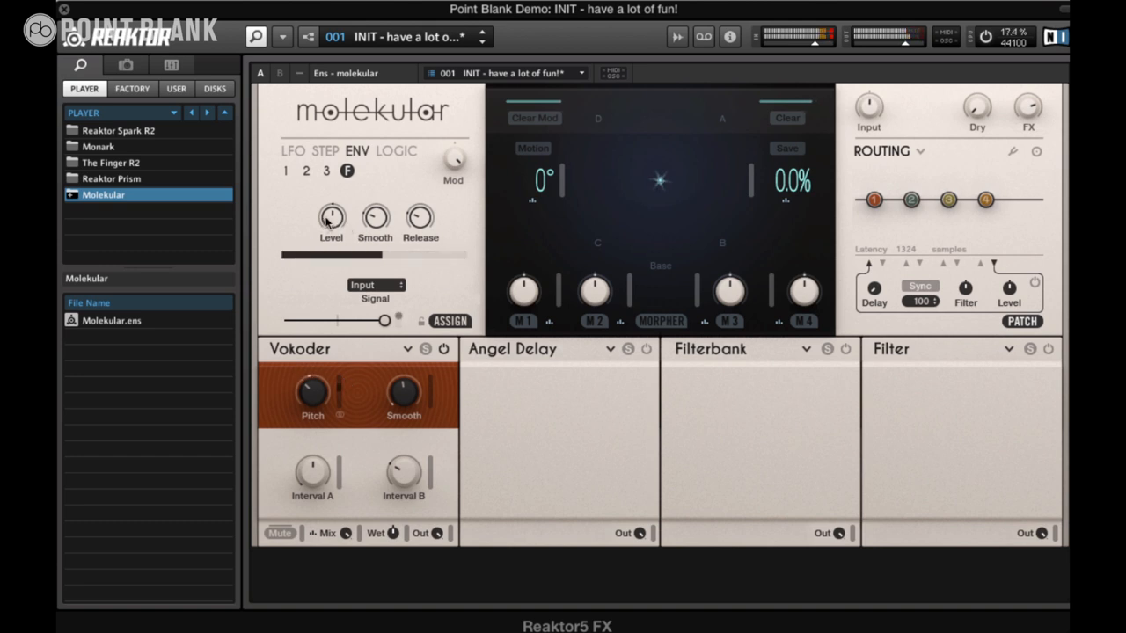
{"action": "left_click_drag", "start_coordinate": [331, 218], "coordinate": [332, 237]}
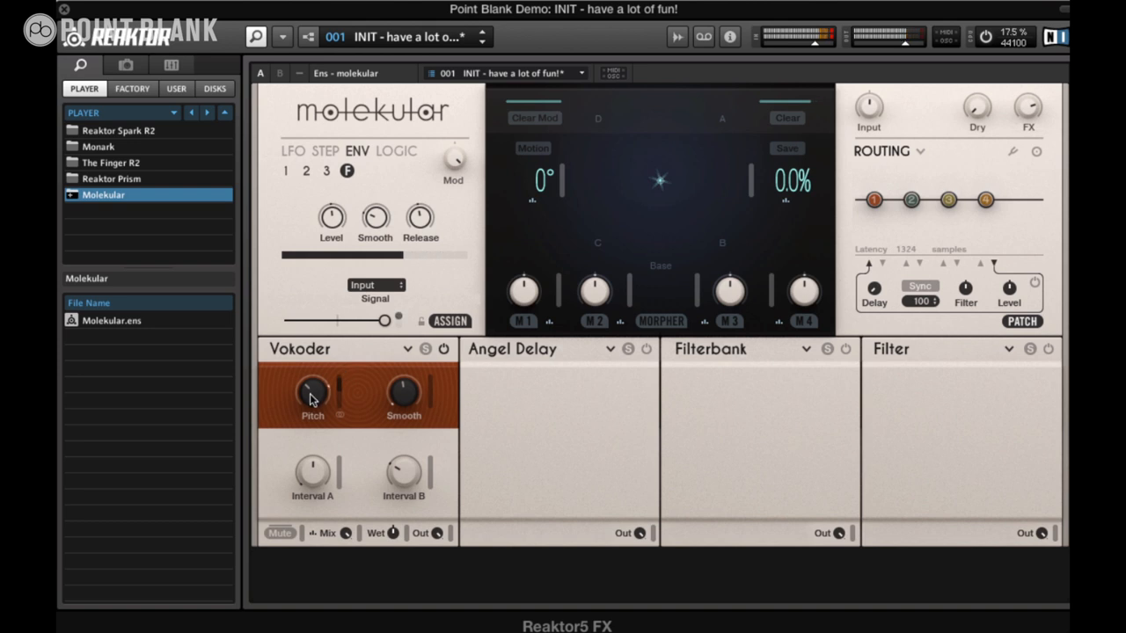
{"action": "left_click_drag", "start_coordinate": [312, 391], "coordinate": [312, 378]}
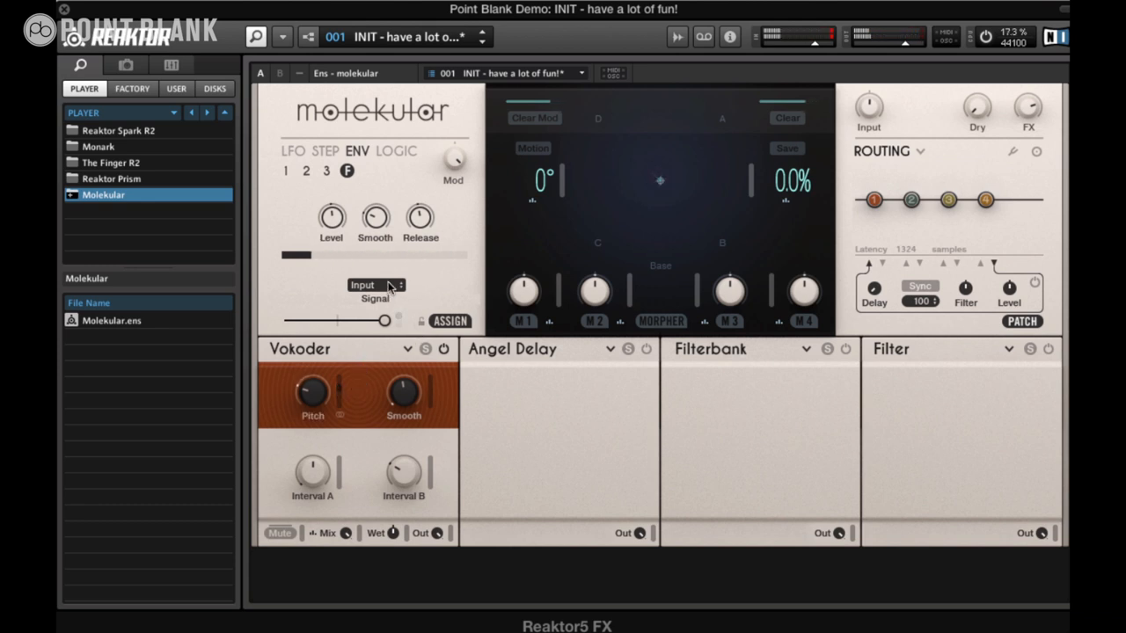
{"action": "left_click", "coordinate": [375, 284]}
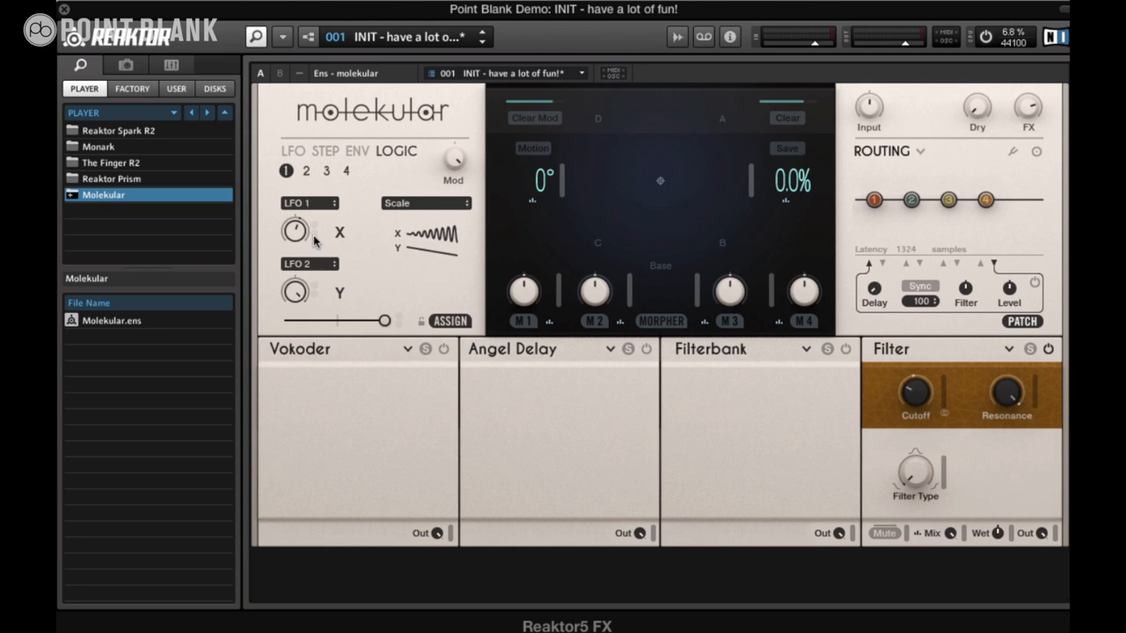
{"action": "mouse_move", "coordinate": [388, 205]}
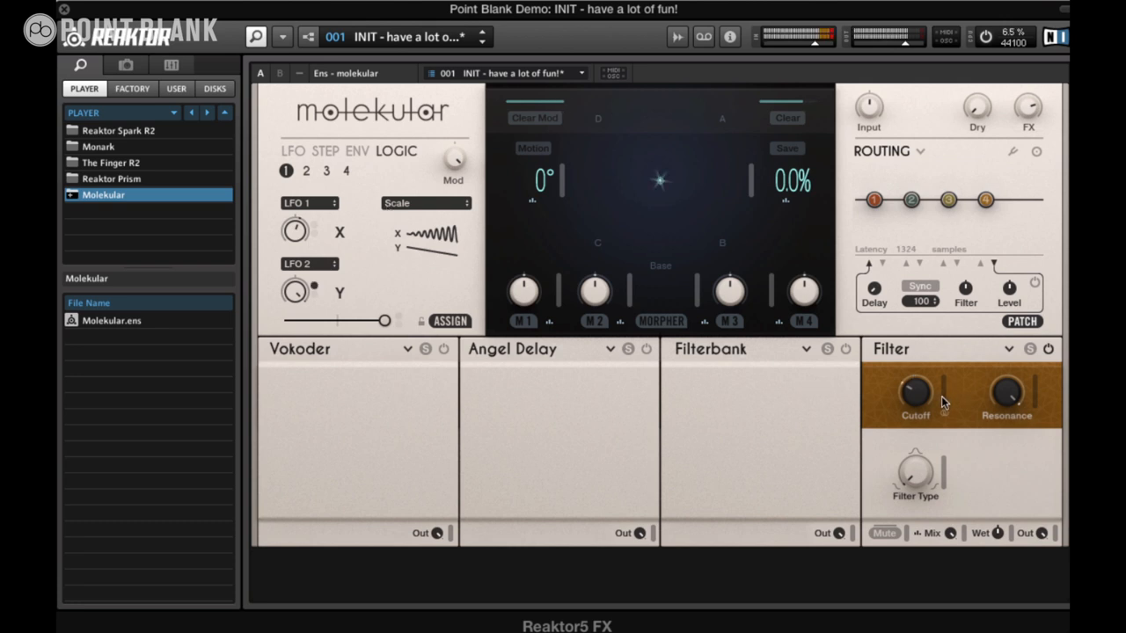
{"action": "mouse_move", "coordinate": [391, 164]}
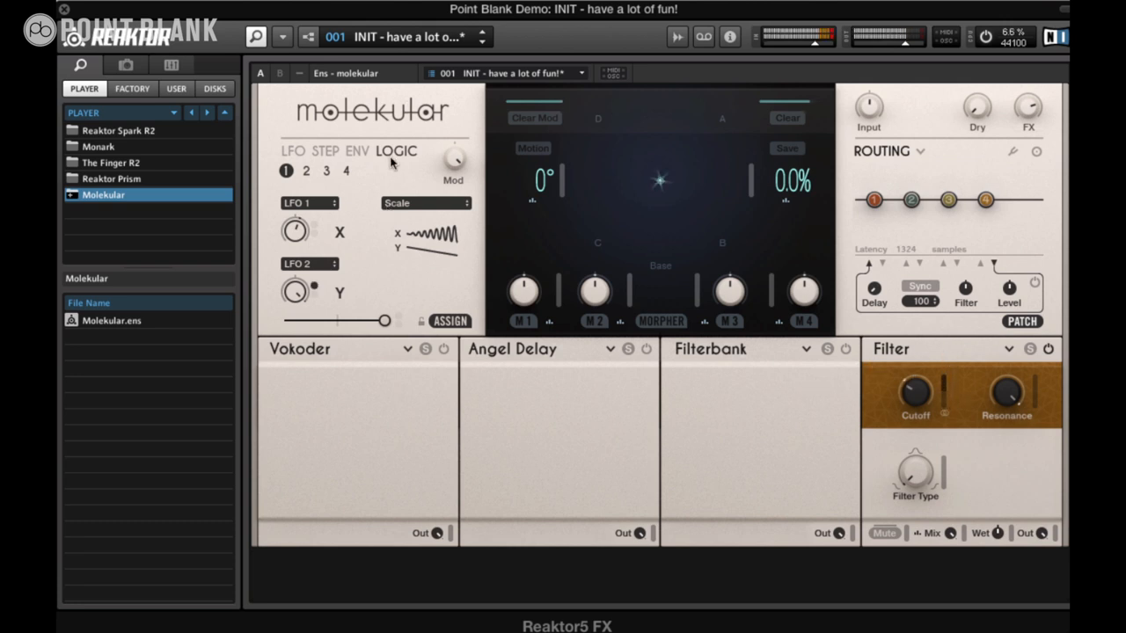
{"action": "mouse_move", "coordinate": [346, 218]}
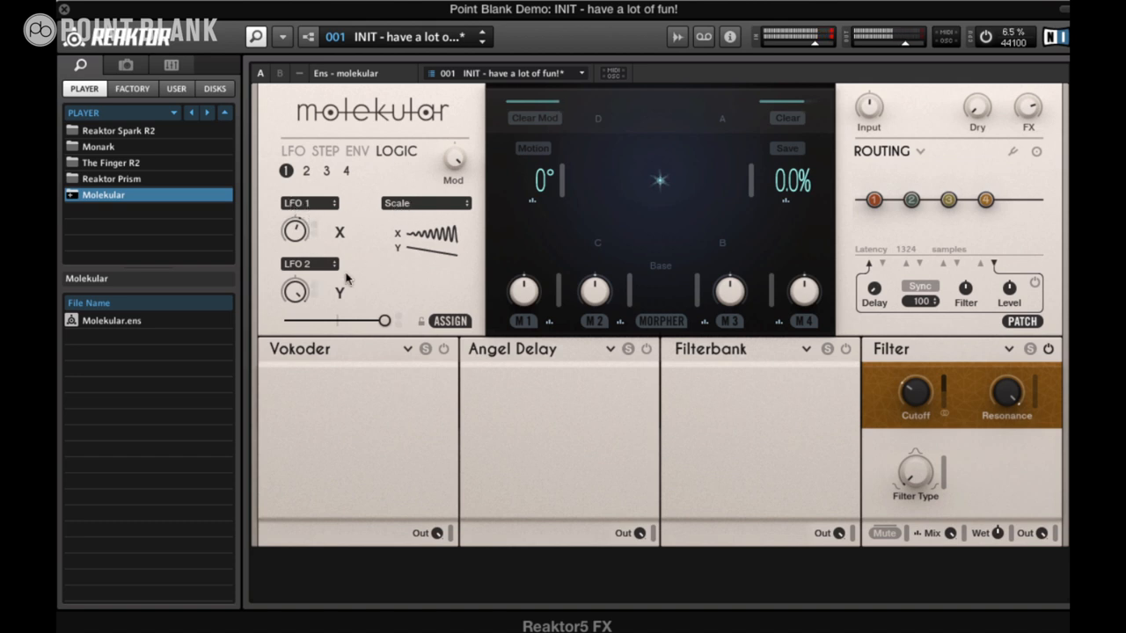
{"action": "mouse_move", "coordinate": [723, 363]}
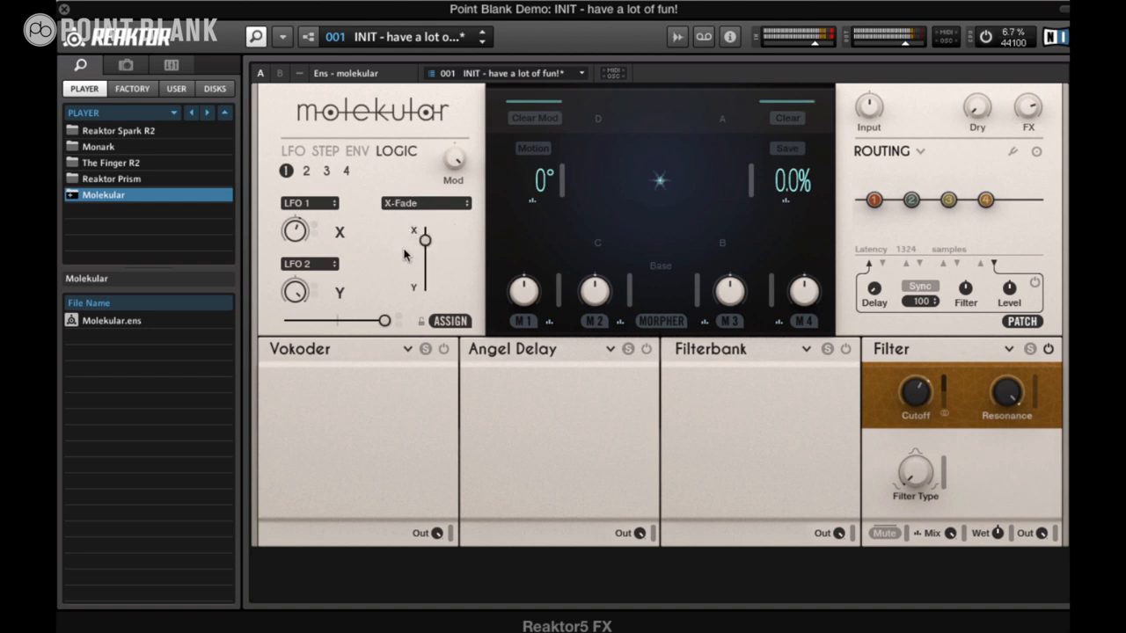
Try the Gate logic combination, then return to Scale mode.
{"action": "left_click", "coordinate": [425, 203]}
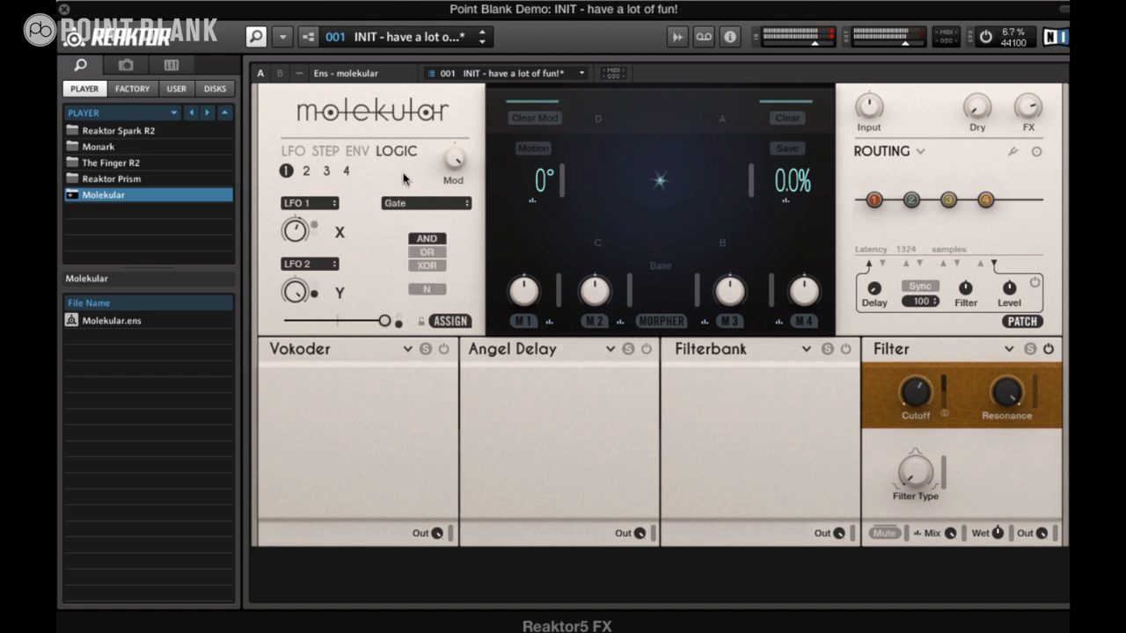
{"action": "left_click", "coordinate": [426, 203]}
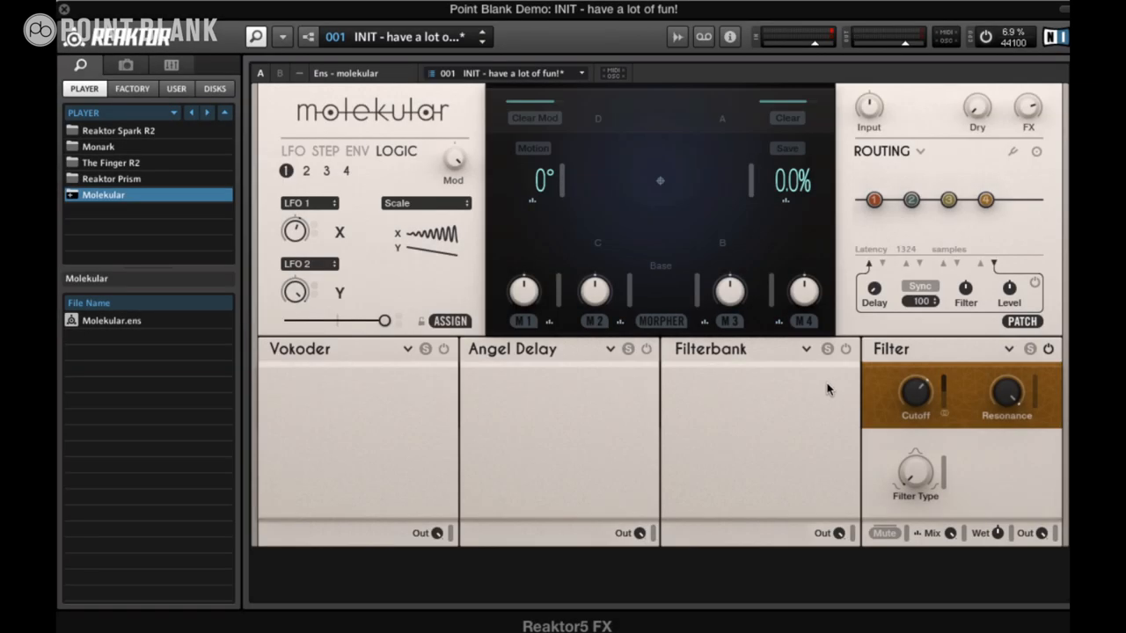
{"action": "mouse_move", "coordinate": [944, 394]}
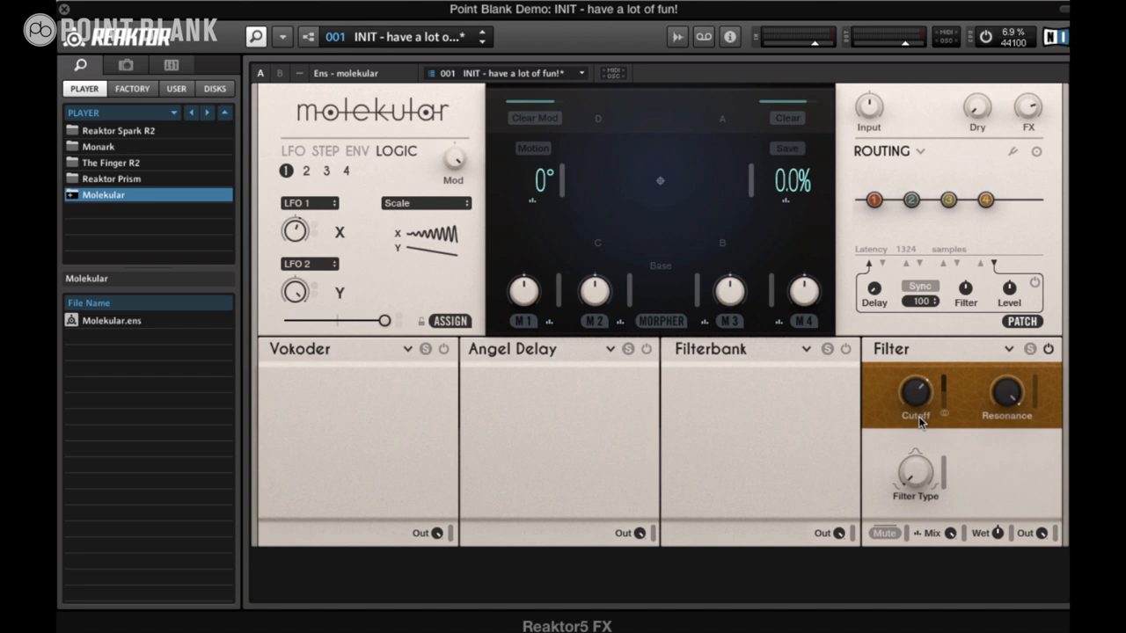
{"action": "mouse_move", "coordinate": [419, 342]}
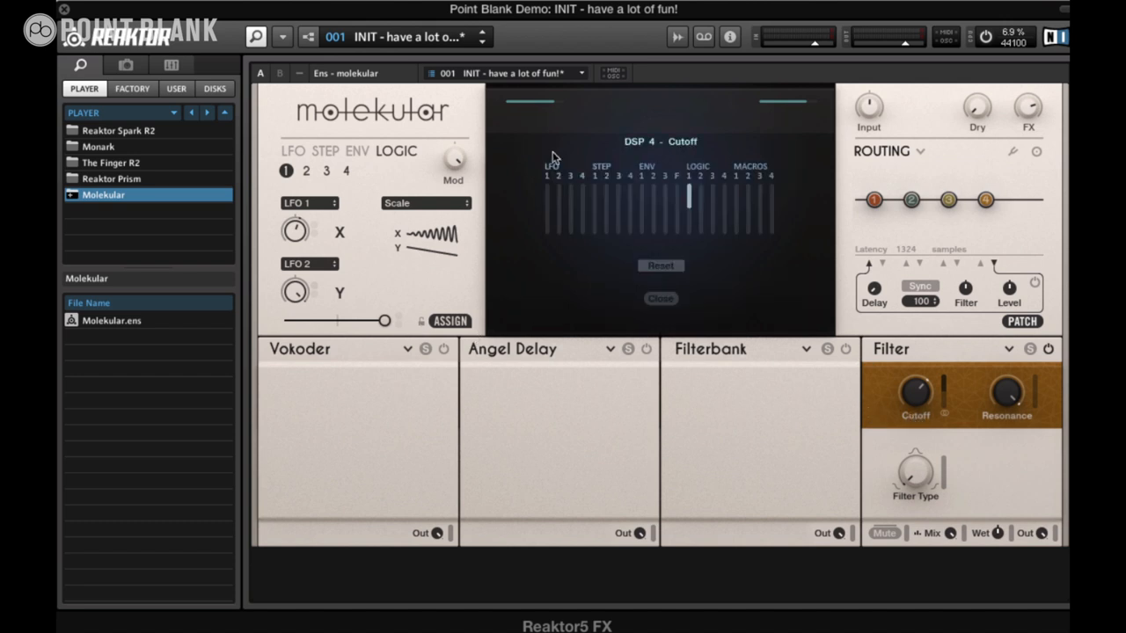
{"action": "mouse_move", "coordinate": [622, 195]}
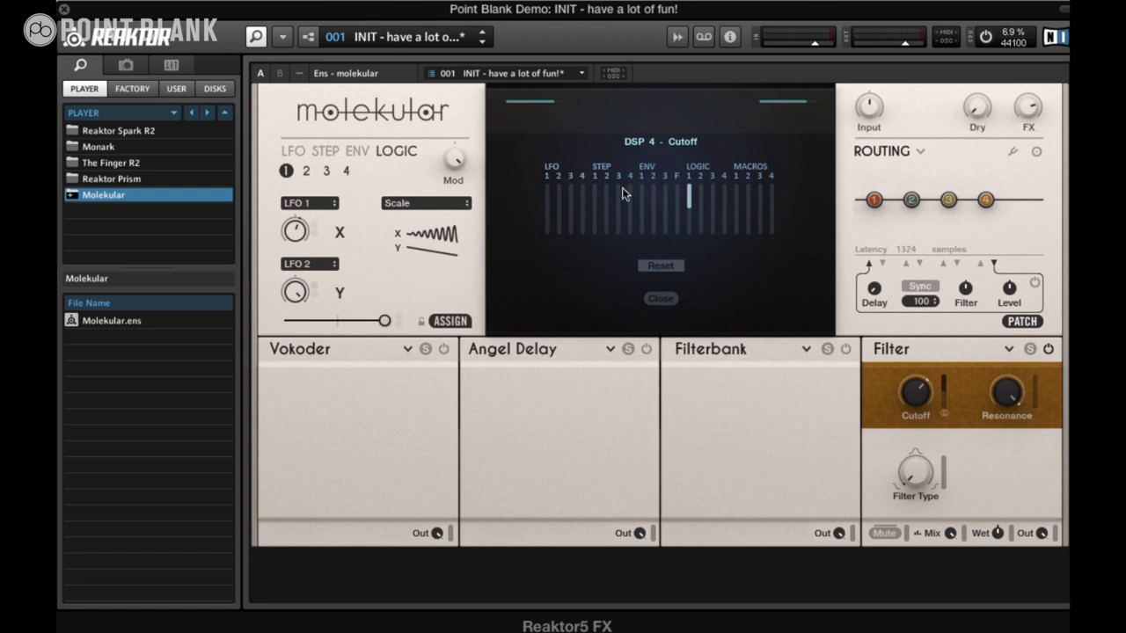
{"action": "mouse_move", "coordinate": [629, 191]}
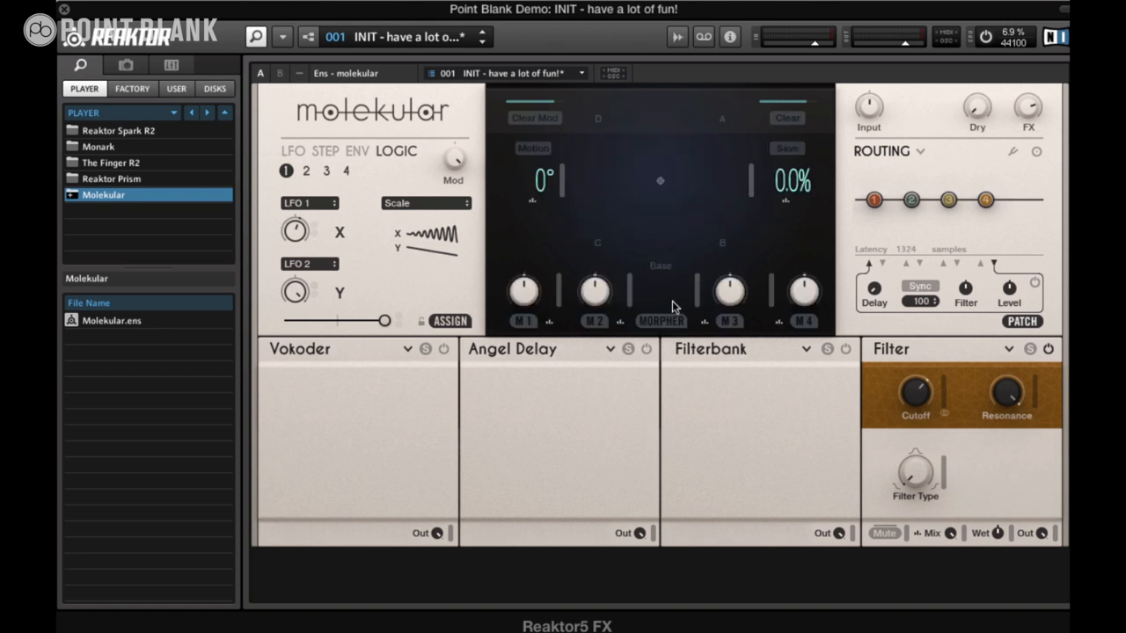
{"action": "mouse_move", "coordinate": [464, 255]}
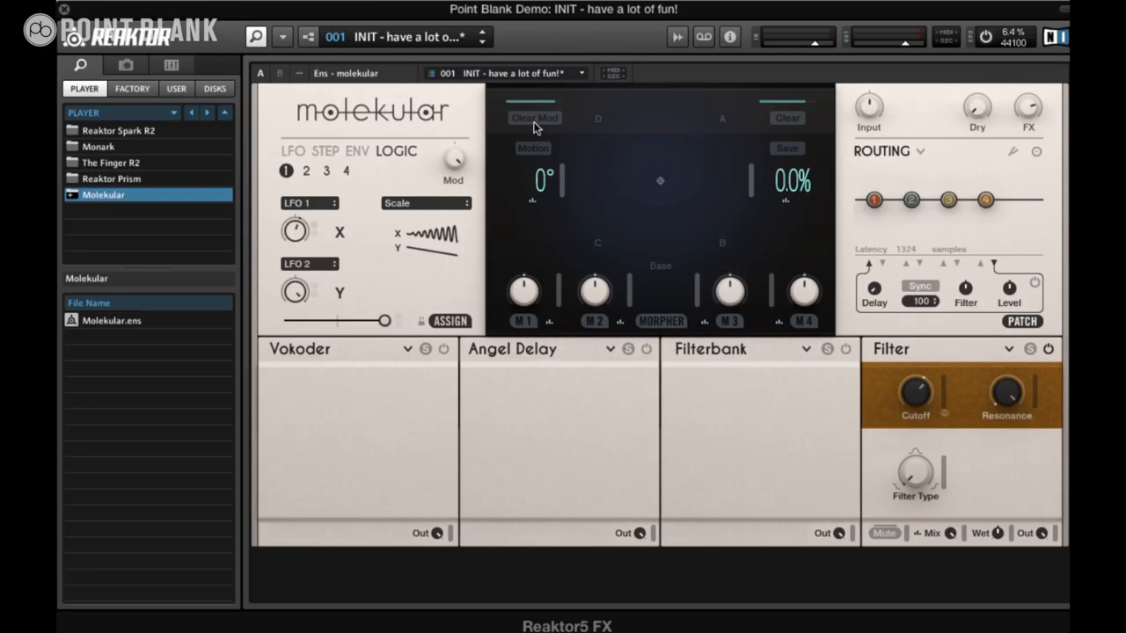
{"action": "mouse_move", "coordinate": [470, 236]}
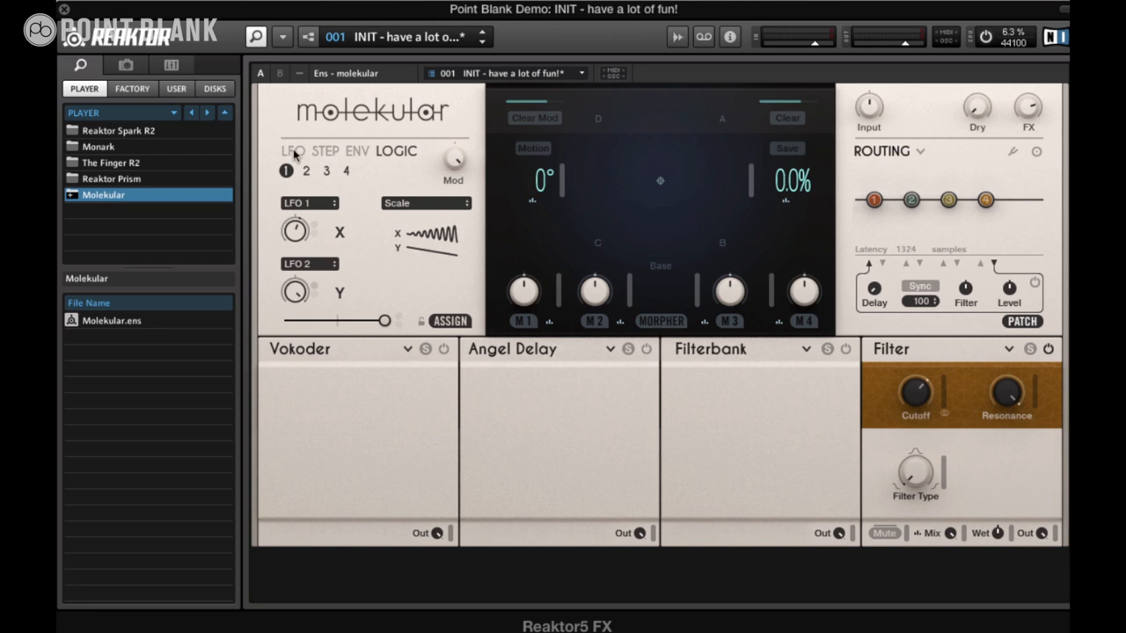
Select LFO 1 and try different waveform shapes.
{"action": "left_click", "coordinate": [285, 171]}
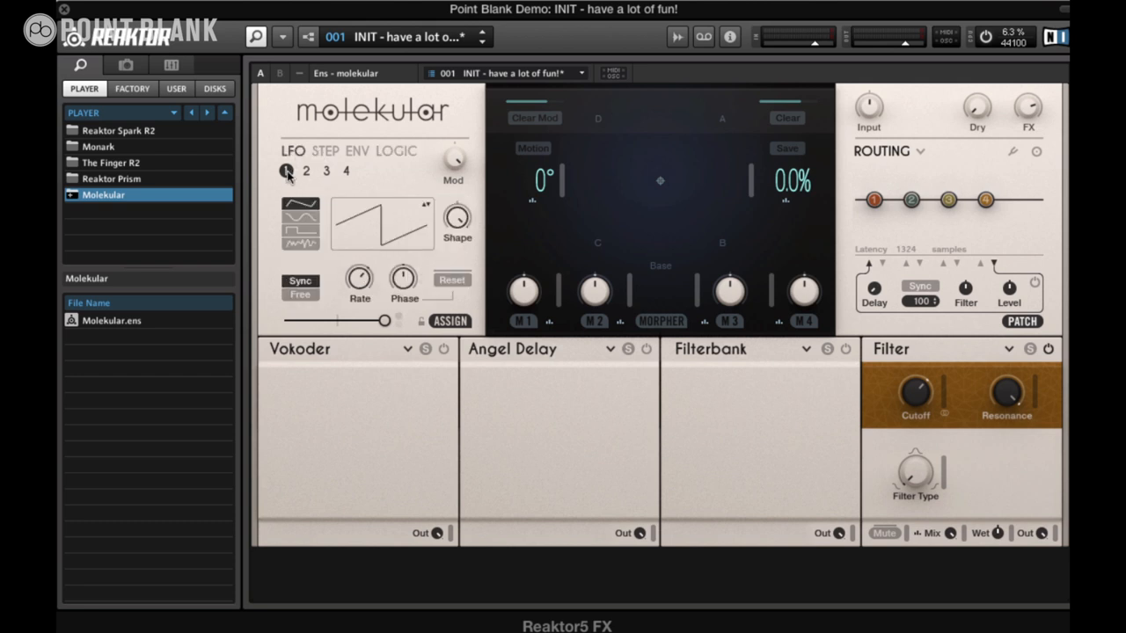
{"action": "left_click", "coordinate": [285, 170]}
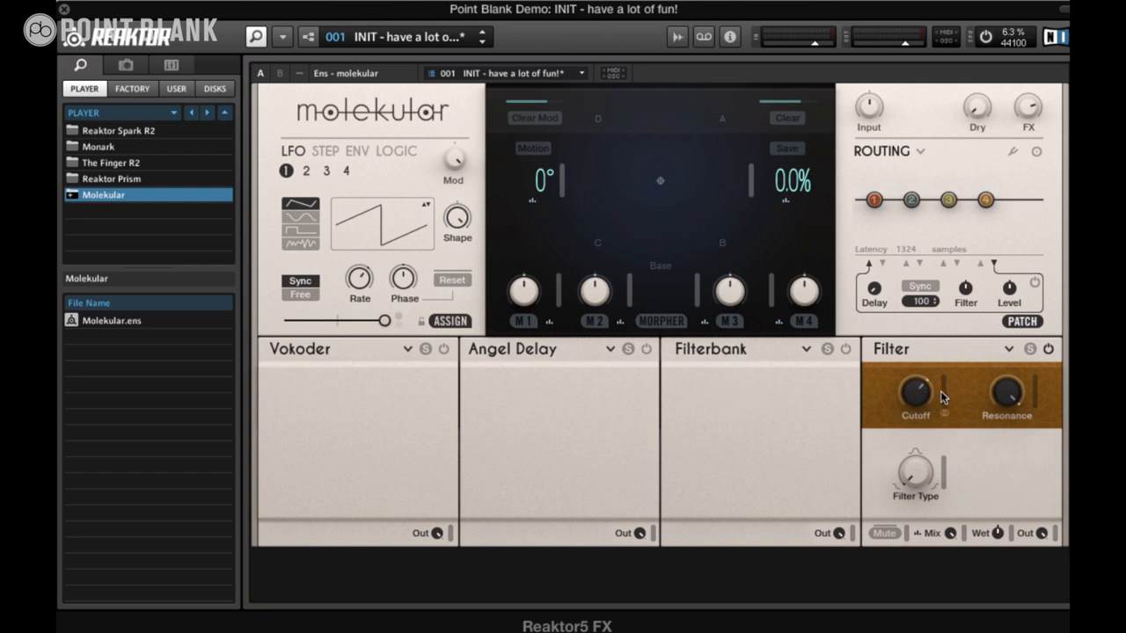
{"action": "mouse_move", "coordinate": [949, 376]}
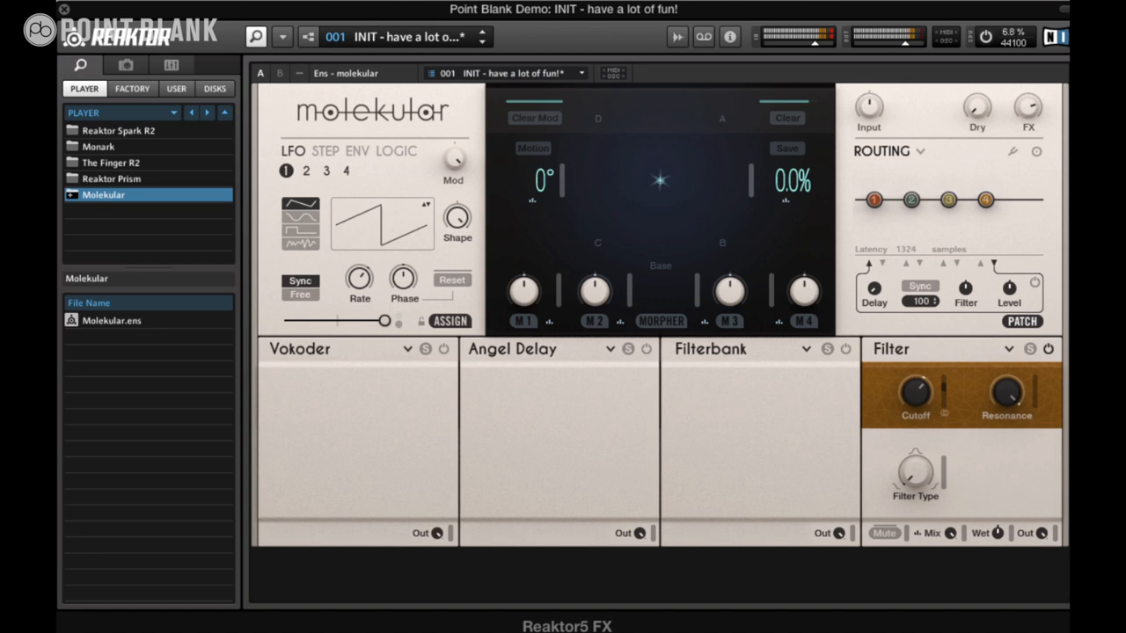
{"action": "mouse_move", "coordinate": [497, 240]}
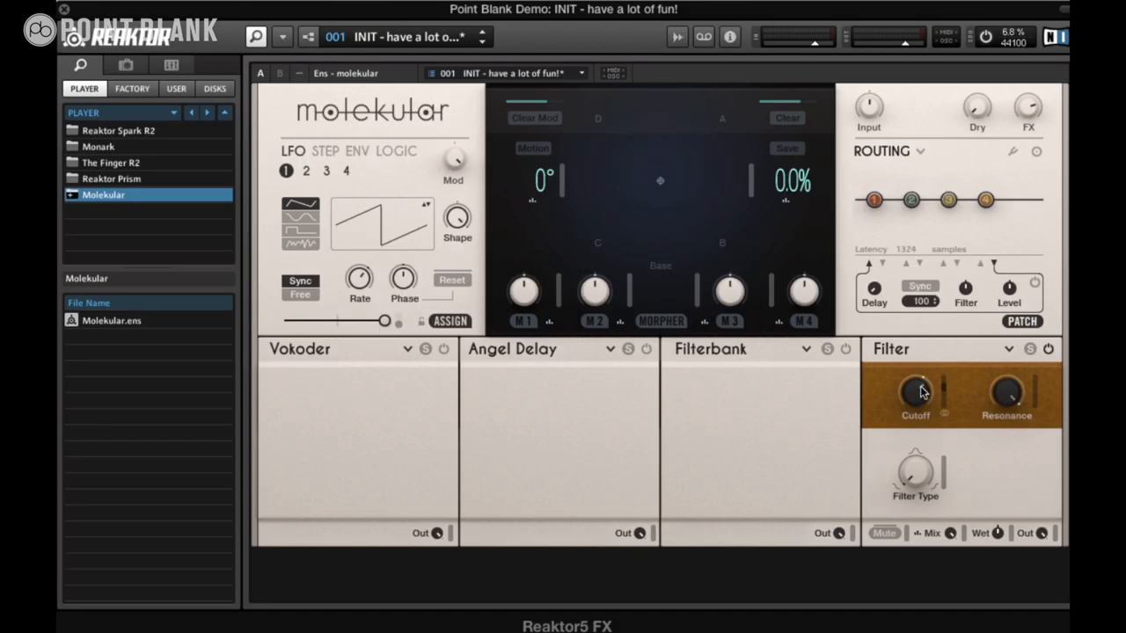
{"action": "mouse_move", "coordinate": [430, 213]}
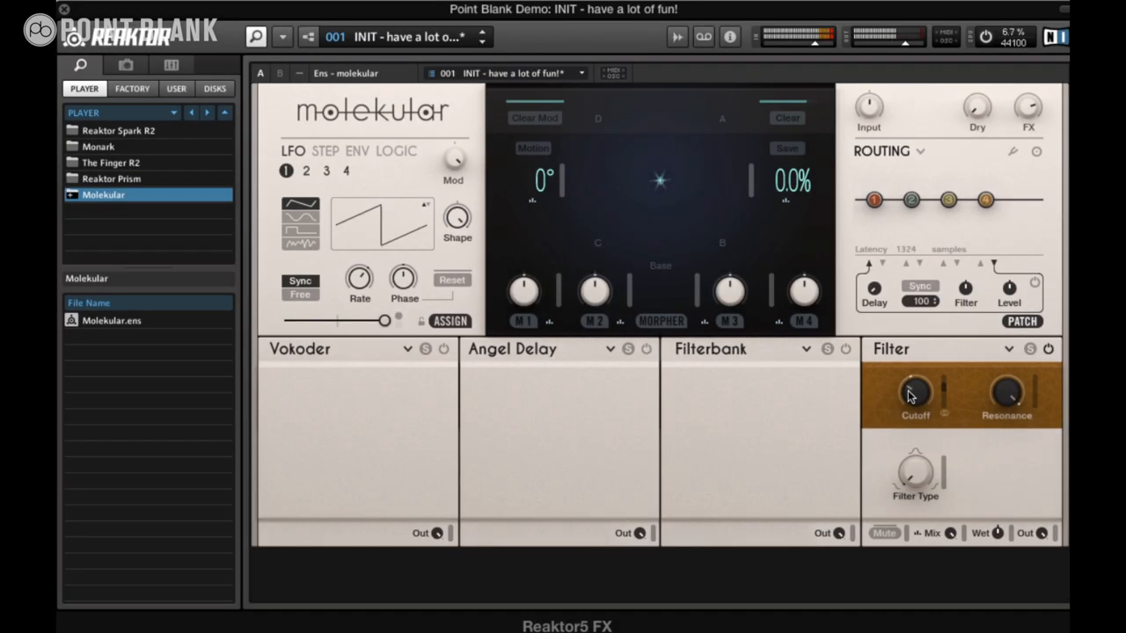
{"action": "mouse_move", "coordinate": [945, 394]}
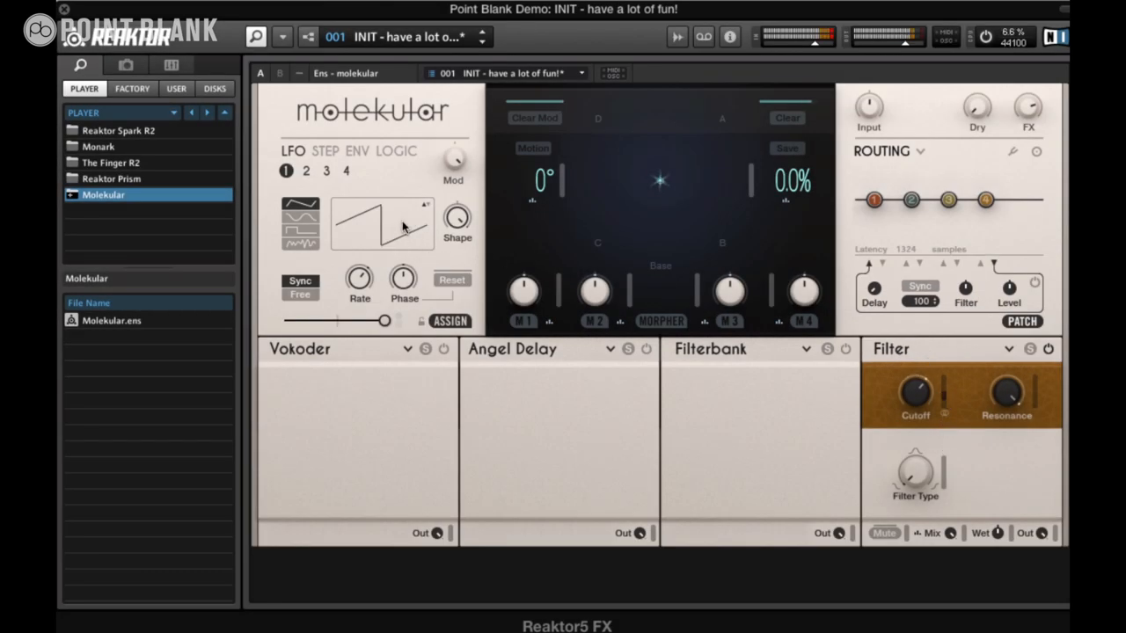
{"action": "mouse_move", "coordinate": [391, 236]}
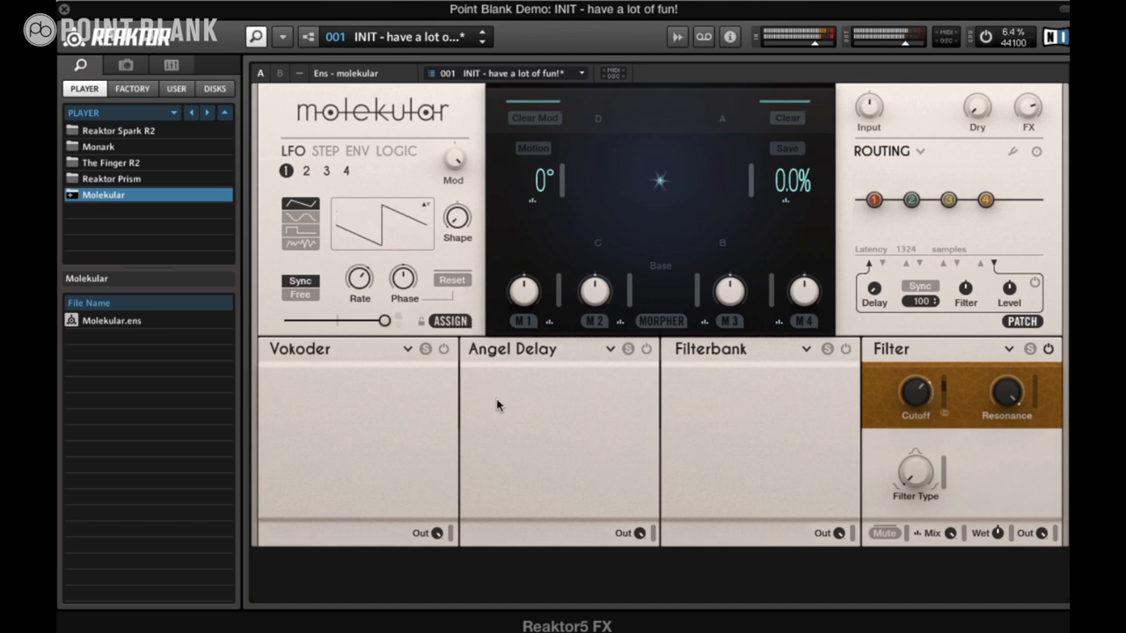
{"action": "left_click", "coordinate": [300, 224]}
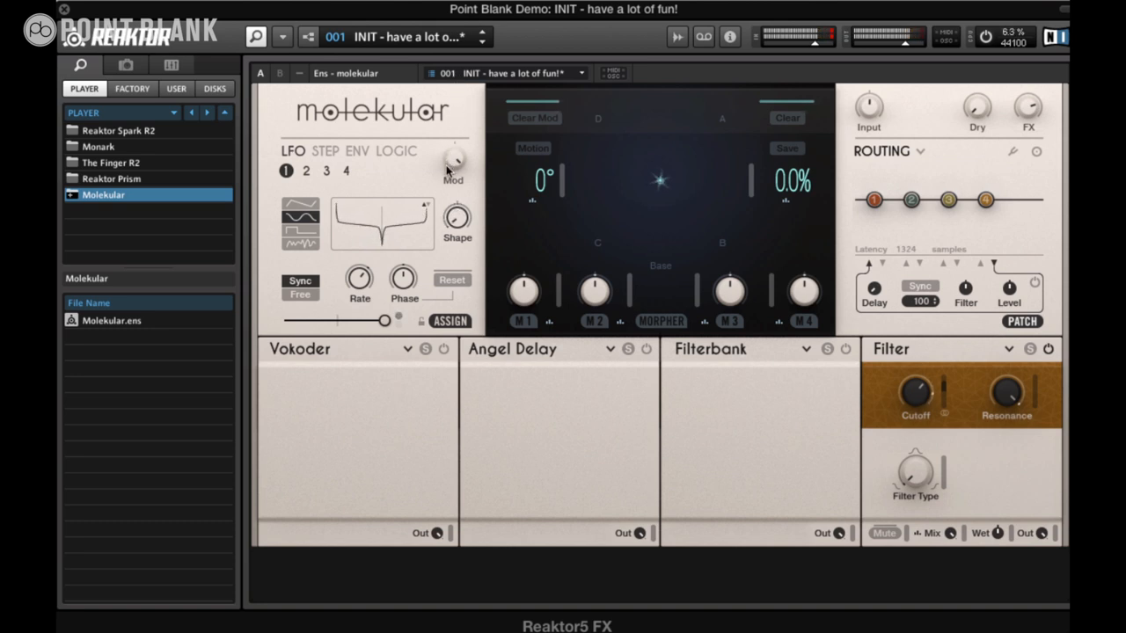
{"action": "left_click", "coordinate": [300, 237]}
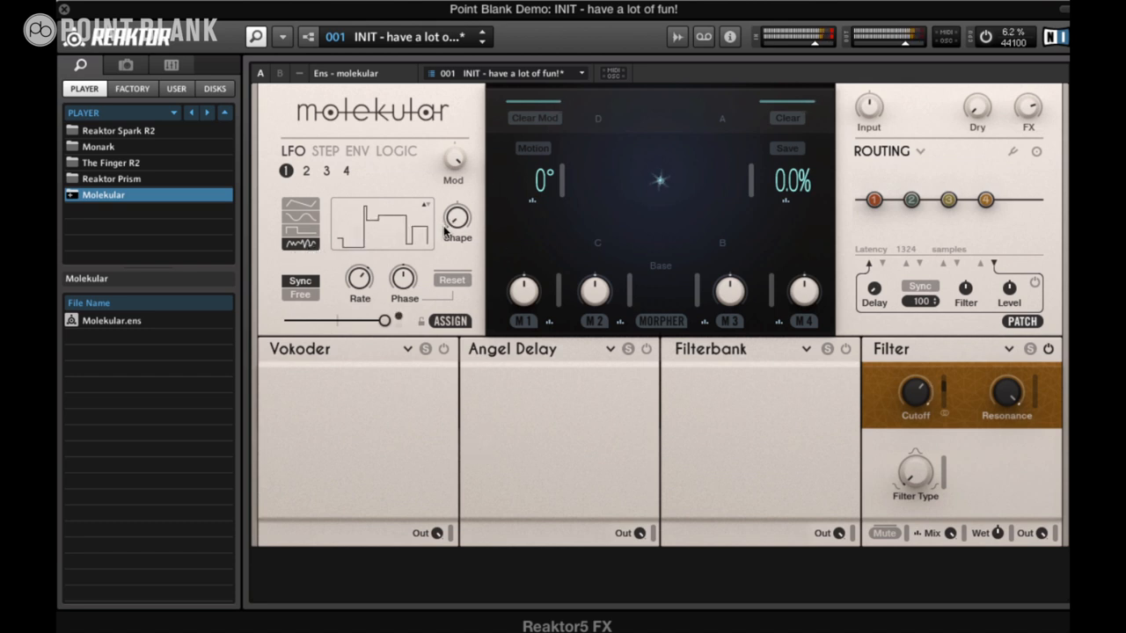
{"action": "mouse_move", "coordinate": [437, 227]}
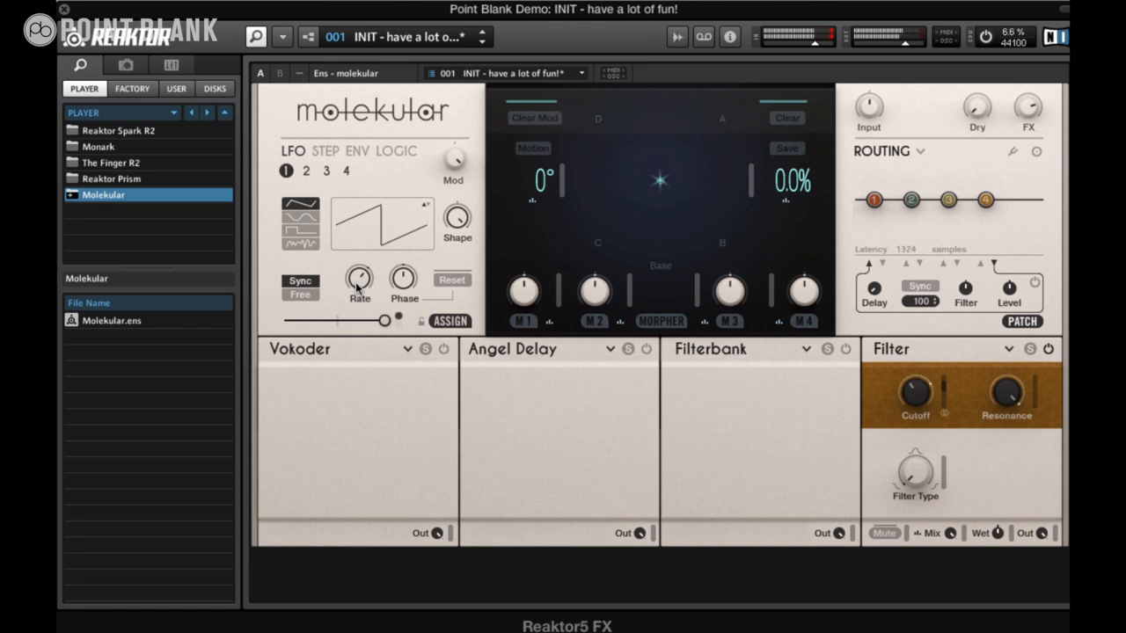
Set LFO 1's rate to 3.96, then bring up LFO 2's page.
{"action": "left_click_drag", "start_coordinate": [359, 277], "coordinate": [369, 264]}
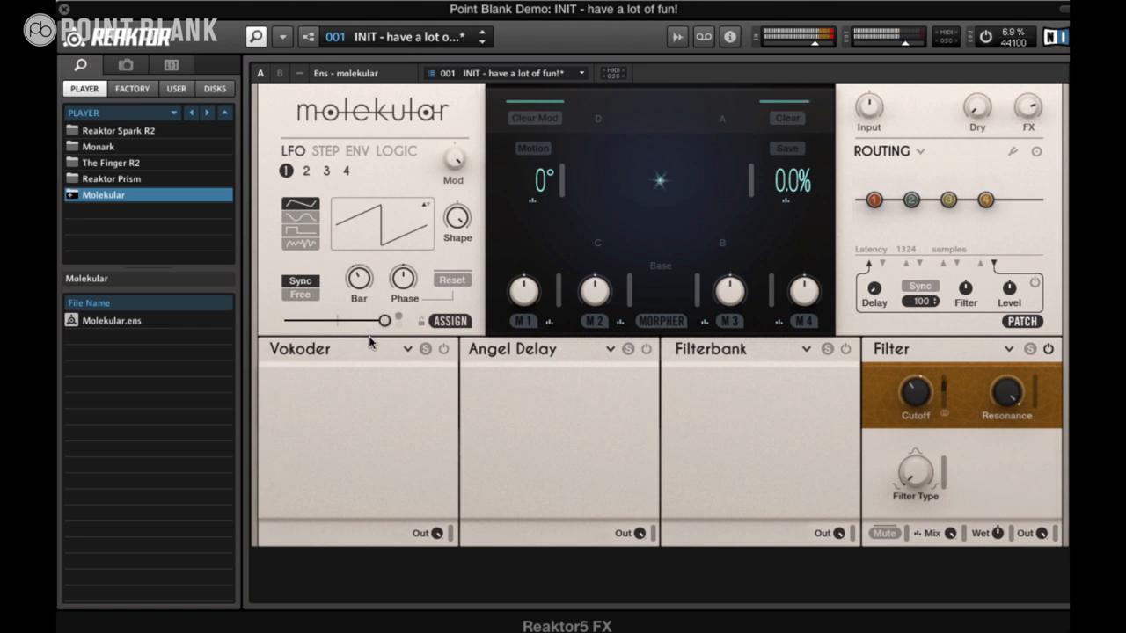
{"action": "left_click_drag", "start_coordinate": [383, 321], "coordinate": [385, 319]}
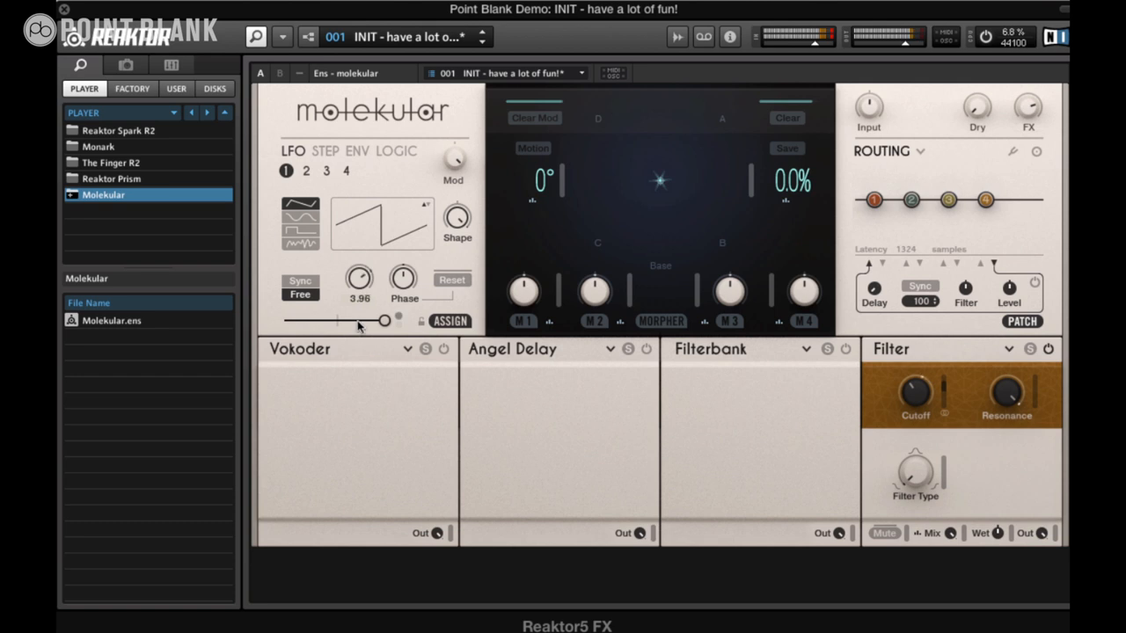
{"action": "left_click", "coordinate": [306, 171]}
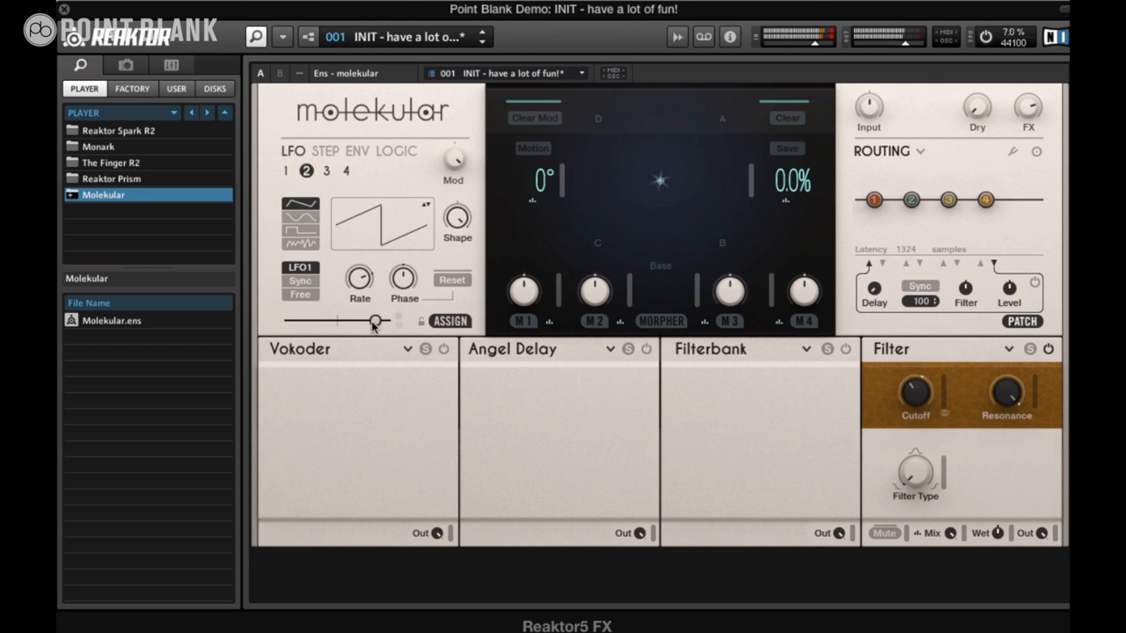
Drag LFO 2's modulation amount, then switch to LFO 1 and back to LFO 2.
{"action": "left_click_drag", "start_coordinate": [374, 320], "coordinate": [291, 320]}
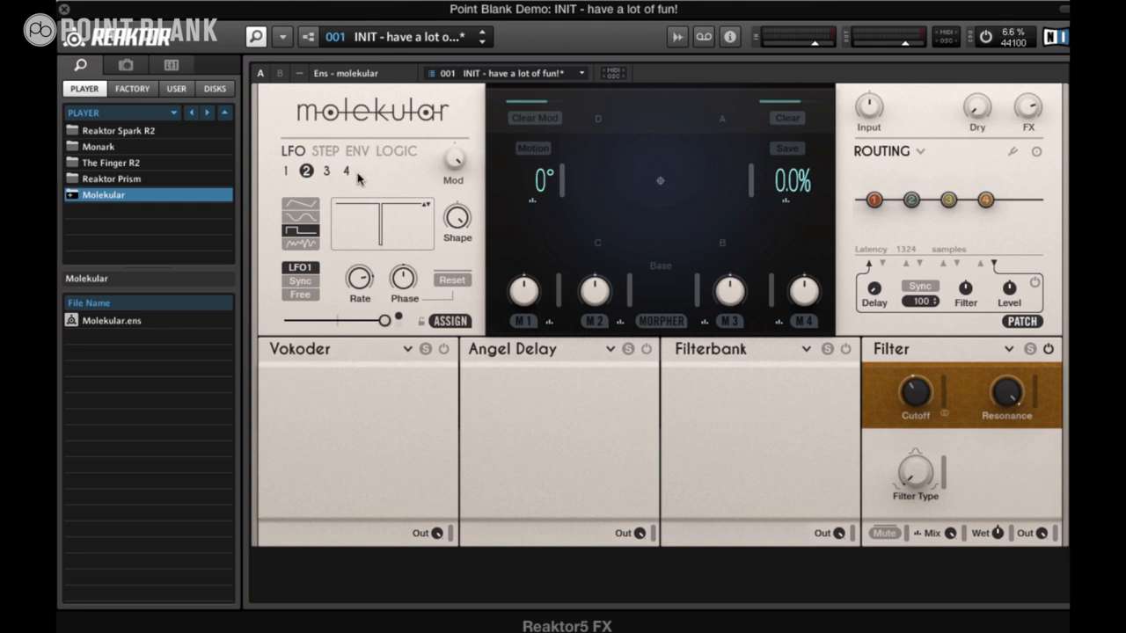
{"action": "mouse_move", "coordinate": [332, 184]}
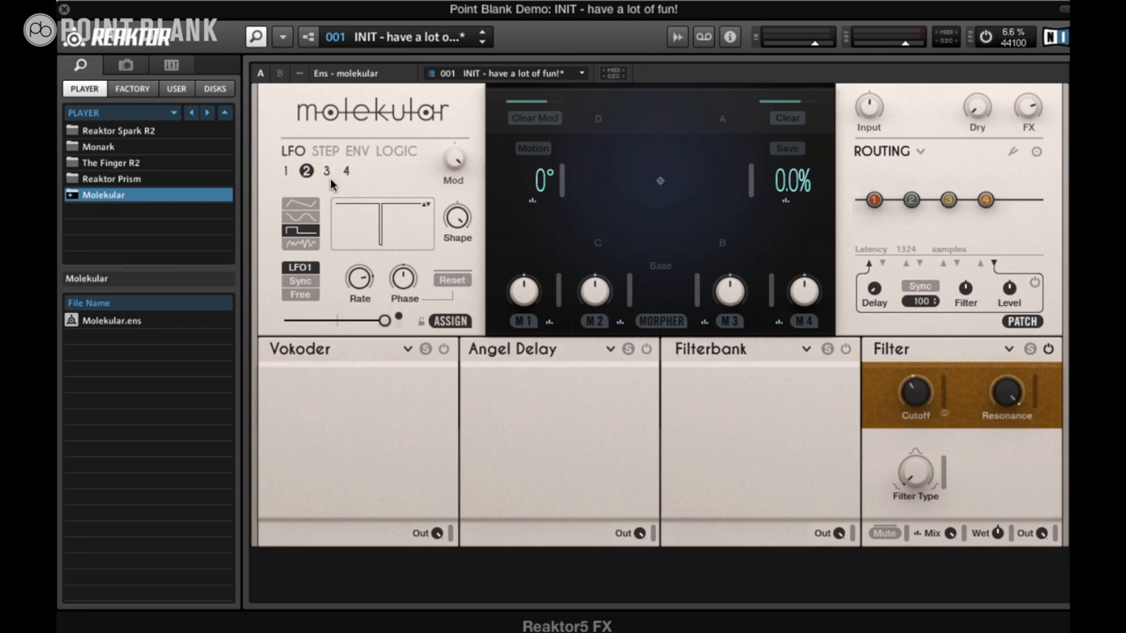
{"action": "mouse_move", "coordinate": [303, 195]}
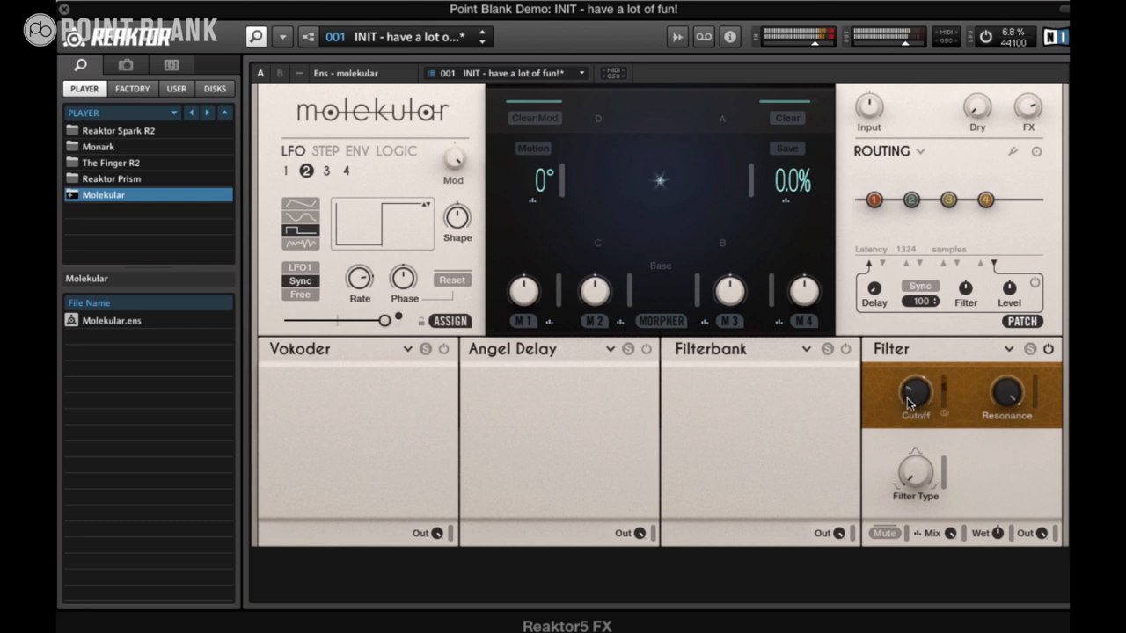
{"action": "left_click", "coordinate": [285, 170]}
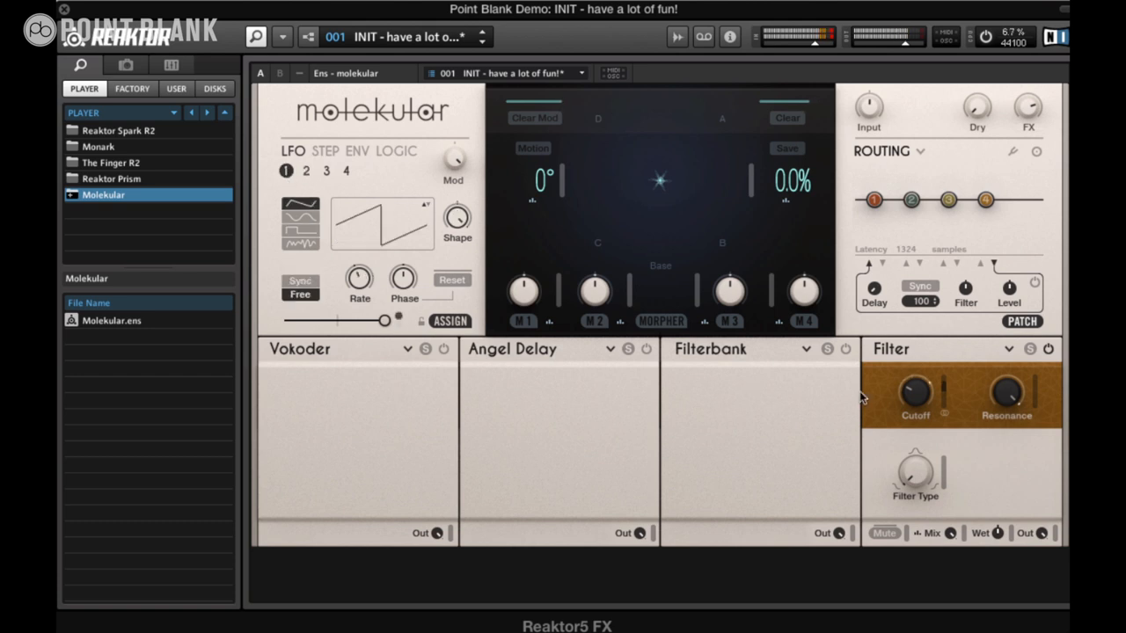
{"action": "mouse_move", "coordinate": [369, 271]}
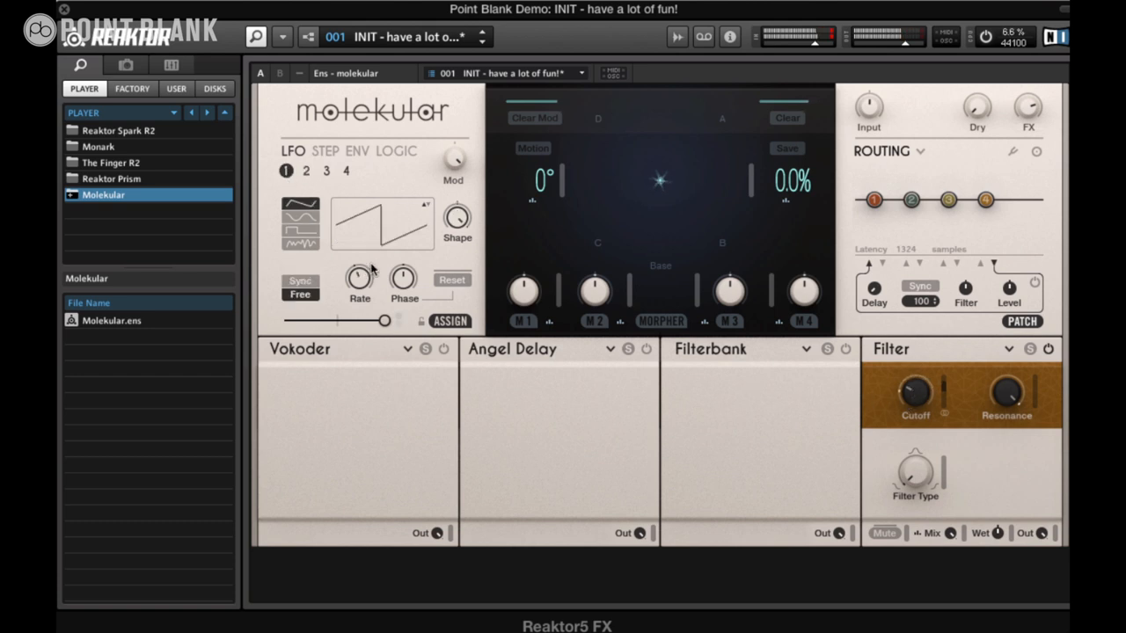
{"action": "mouse_move", "coordinate": [321, 171]}
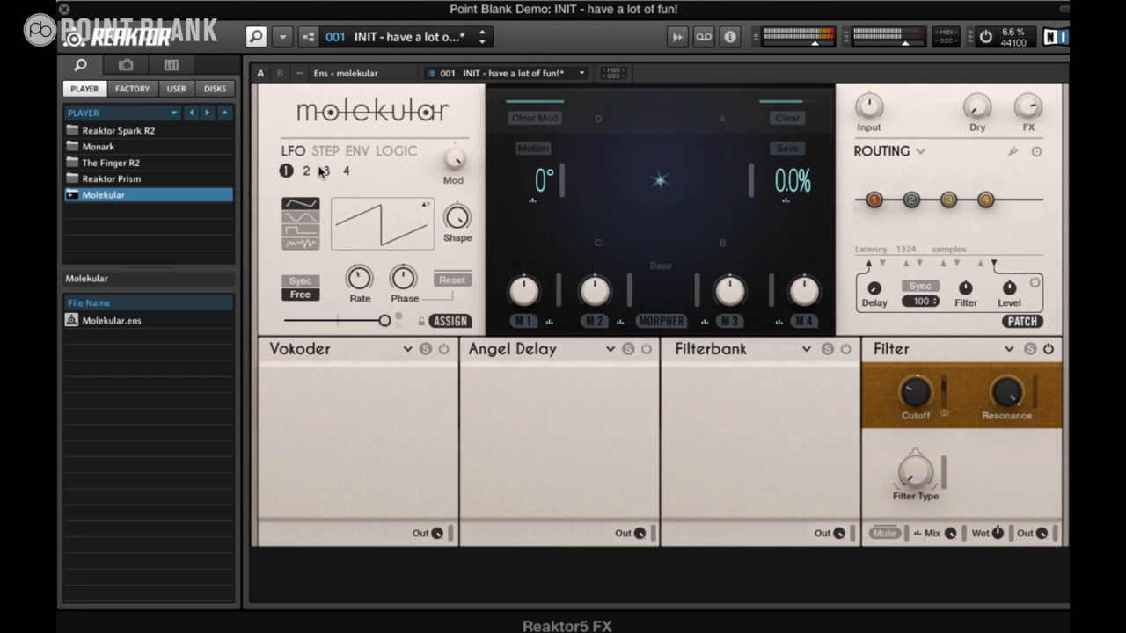
{"action": "left_click", "coordinate": [305, 171]}
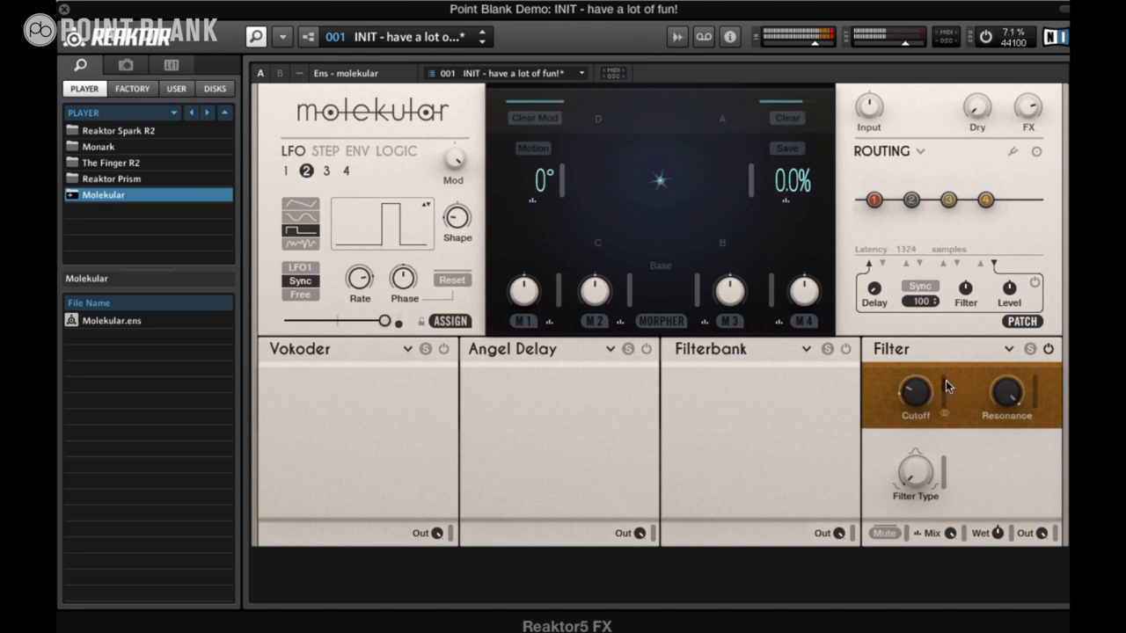
{"action": "mouse_move", "coordinate": [952, 437]}
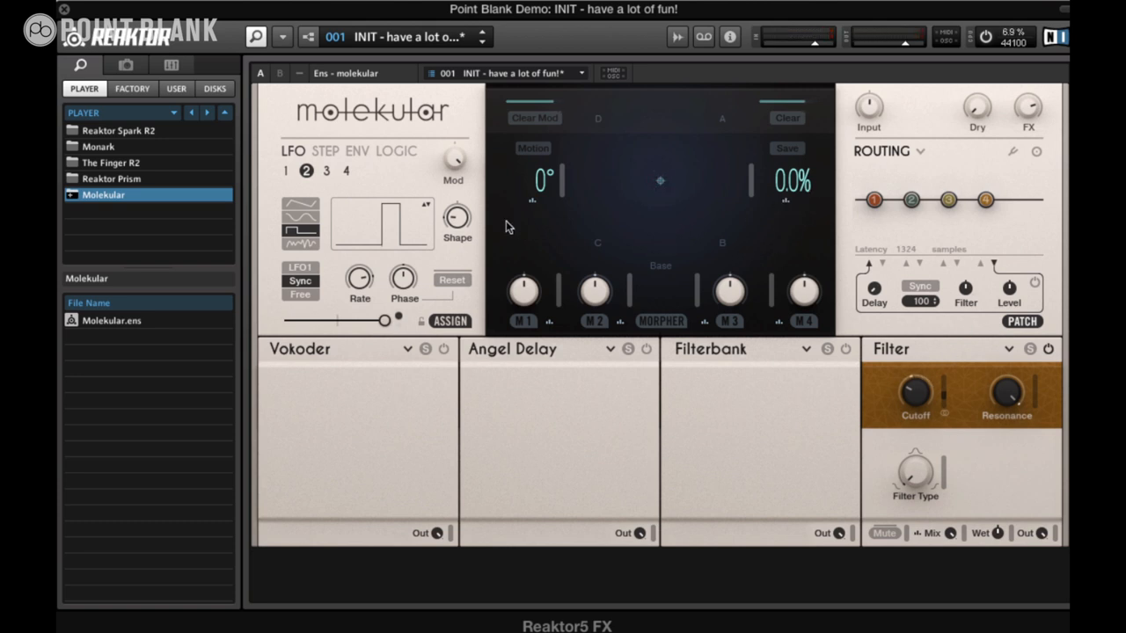
{"action": "mouse_move", "coordinate": [409, 211]}
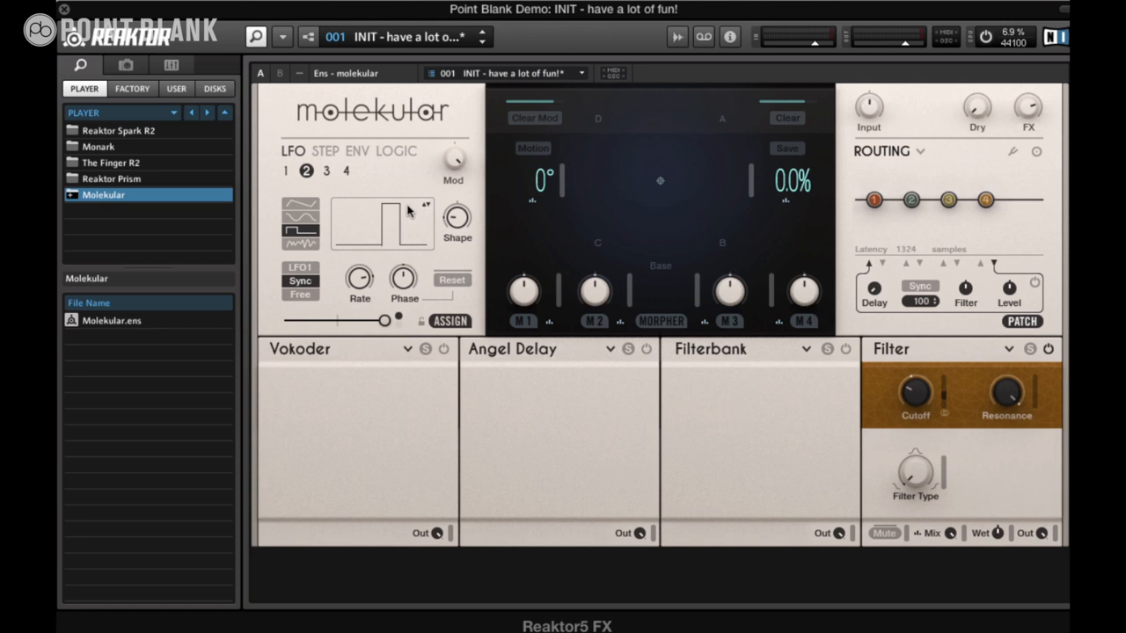
{"action": "mouse_move", "coordinate": [367, 194]}
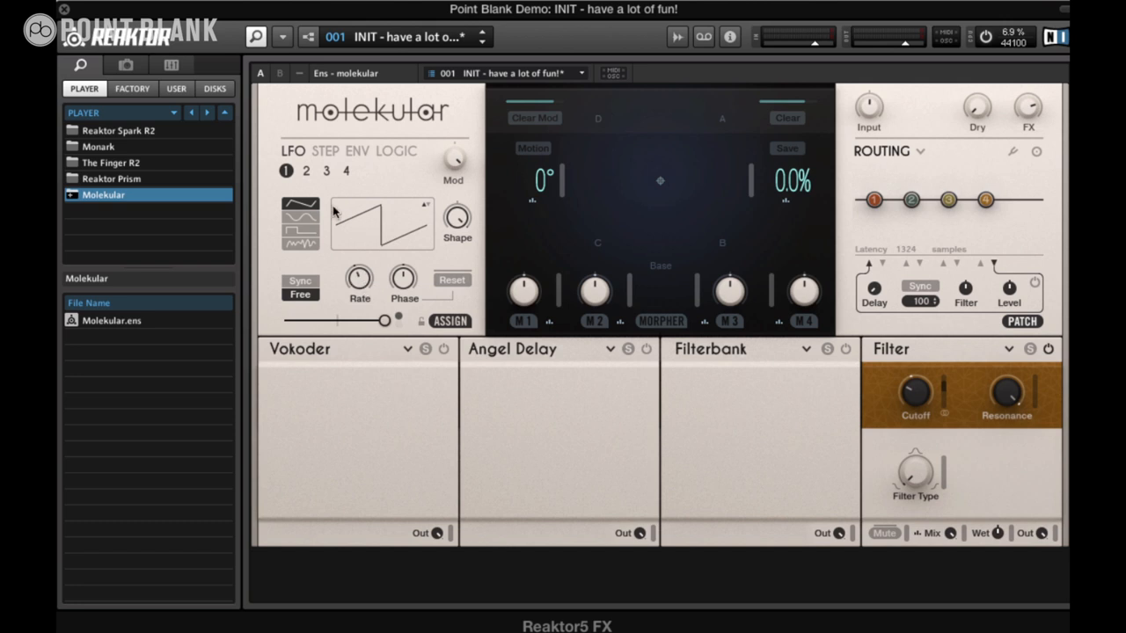
{"action": "mouse_move", "coordinate": [325, 171]}
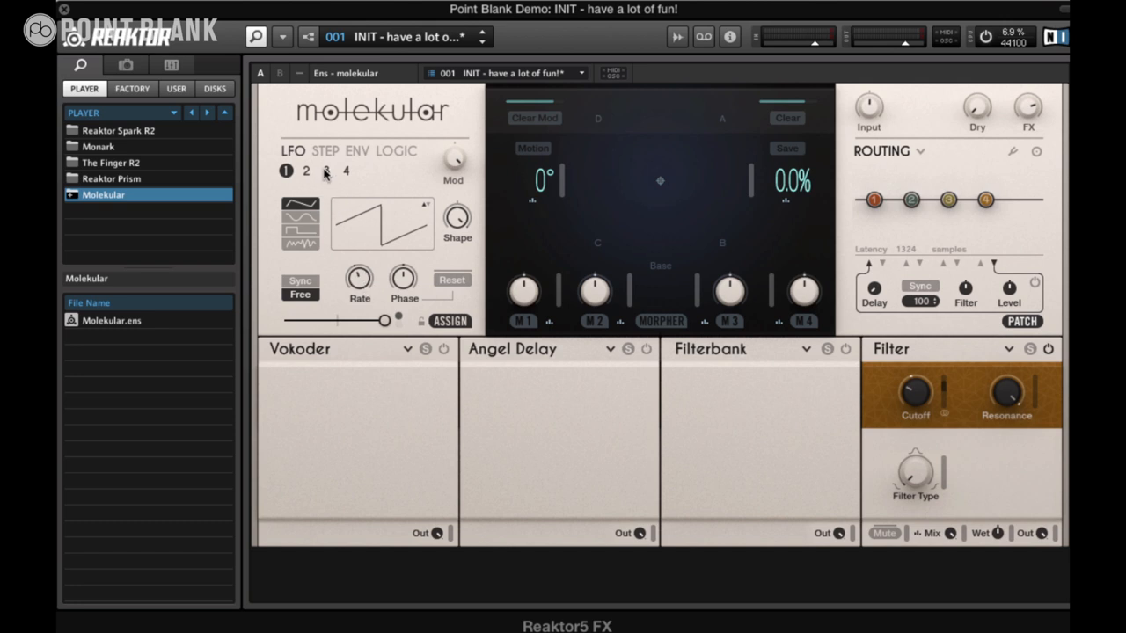
Give LFO 3 a sawtooth shape and assign it to LFO 1's Rate.
{"action": "left_click", "coordinate": [325, 170]}
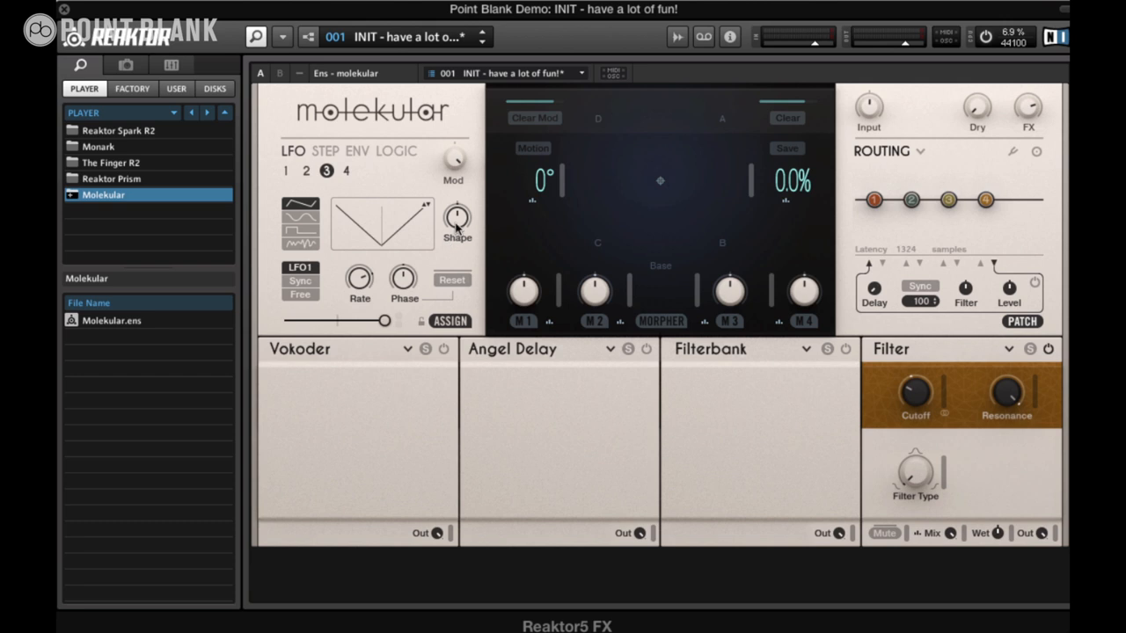
{"action": "left_click", "coordinate": [380, 224]}
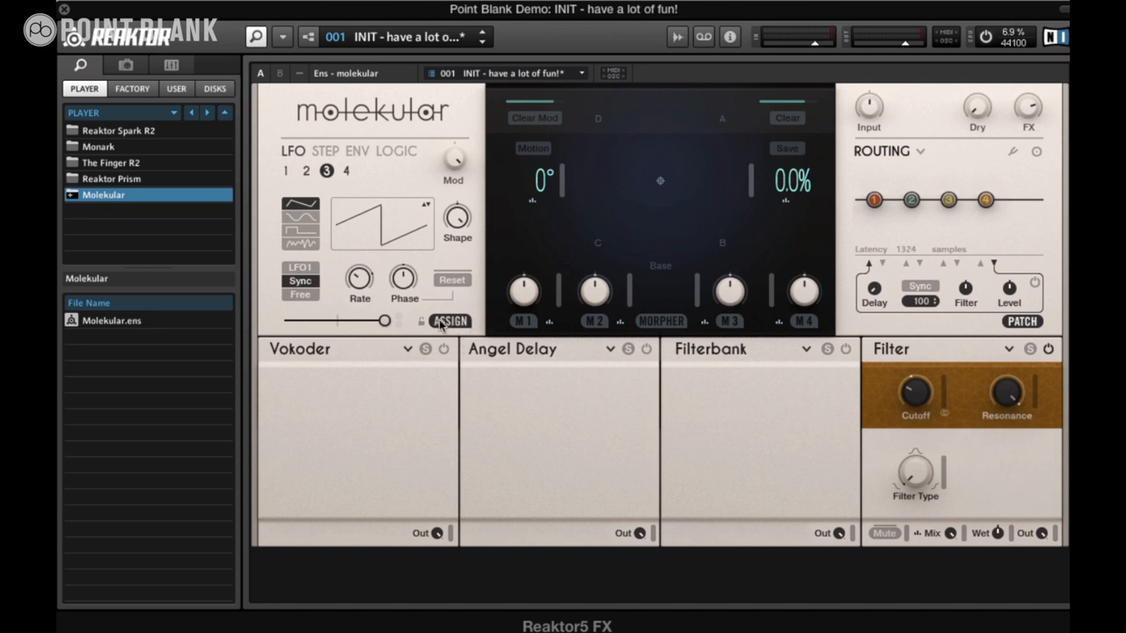
{"action": "mouse_move", "coordinate": [430, 327]}
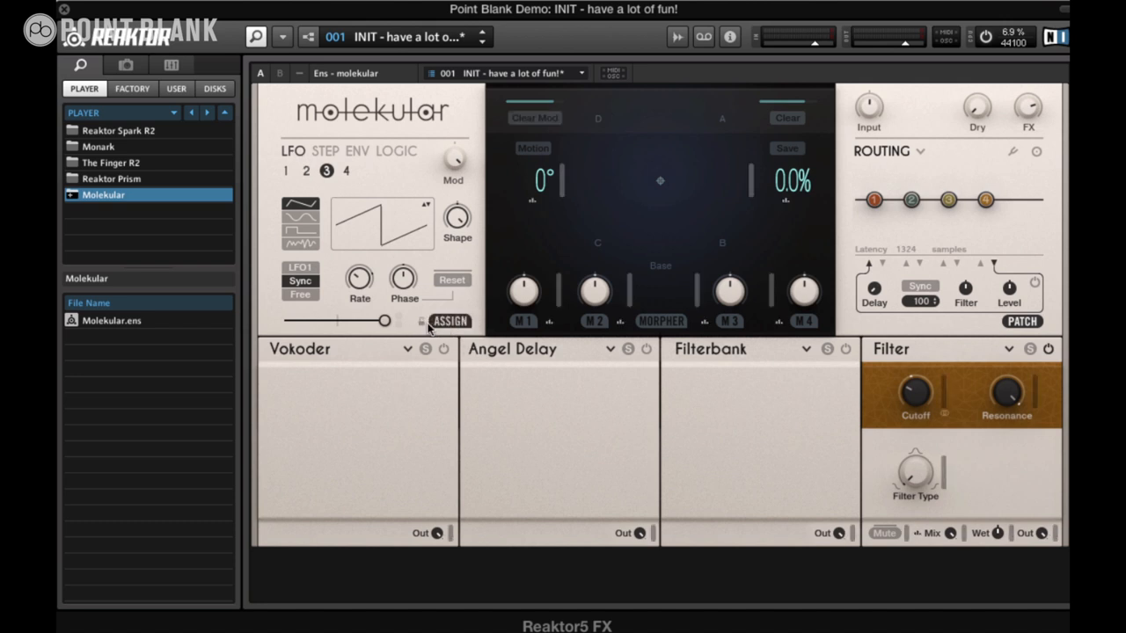
{"action": "left_click", "coordinate": [450, 321]}
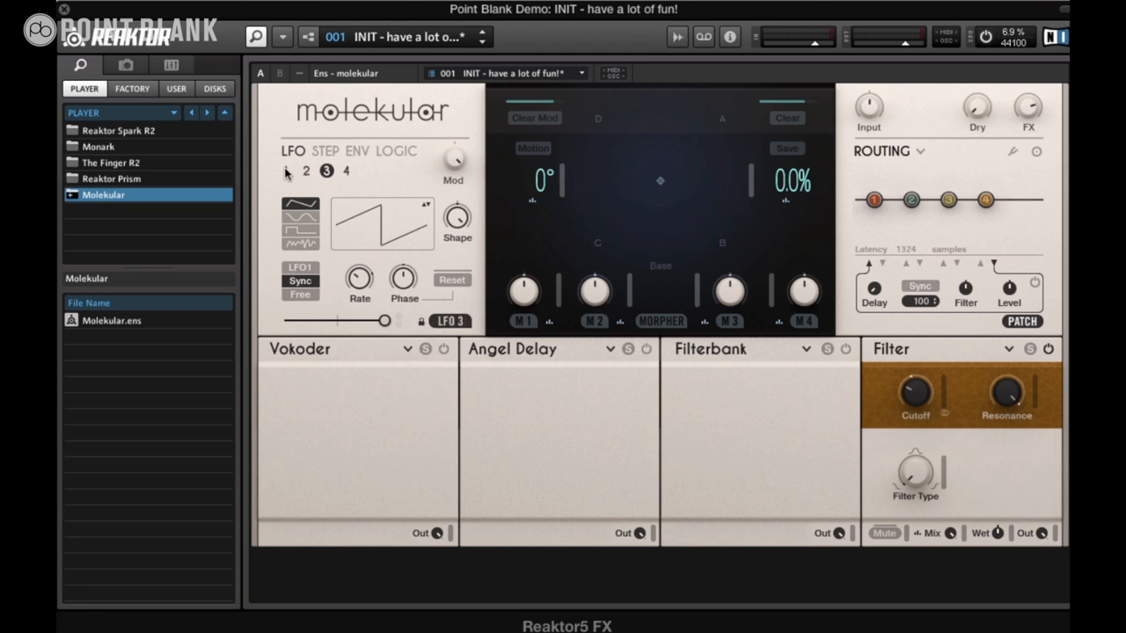
{"action": "left_click", "coordinate": [286, 170]}
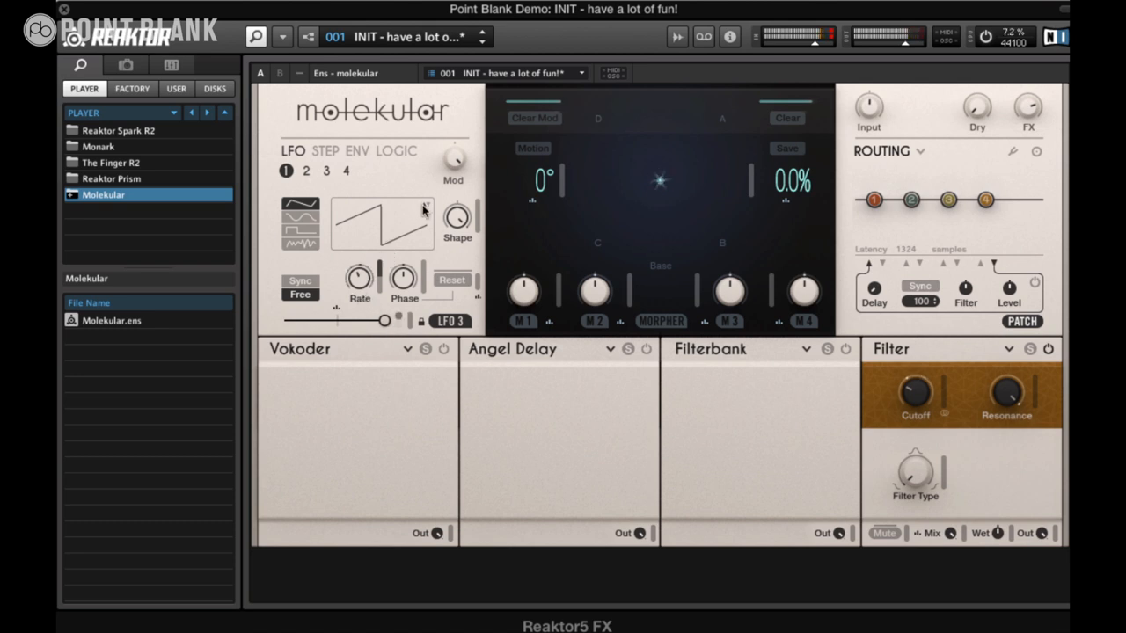
{"action": "left_click", "coordinate": [325, 171]}
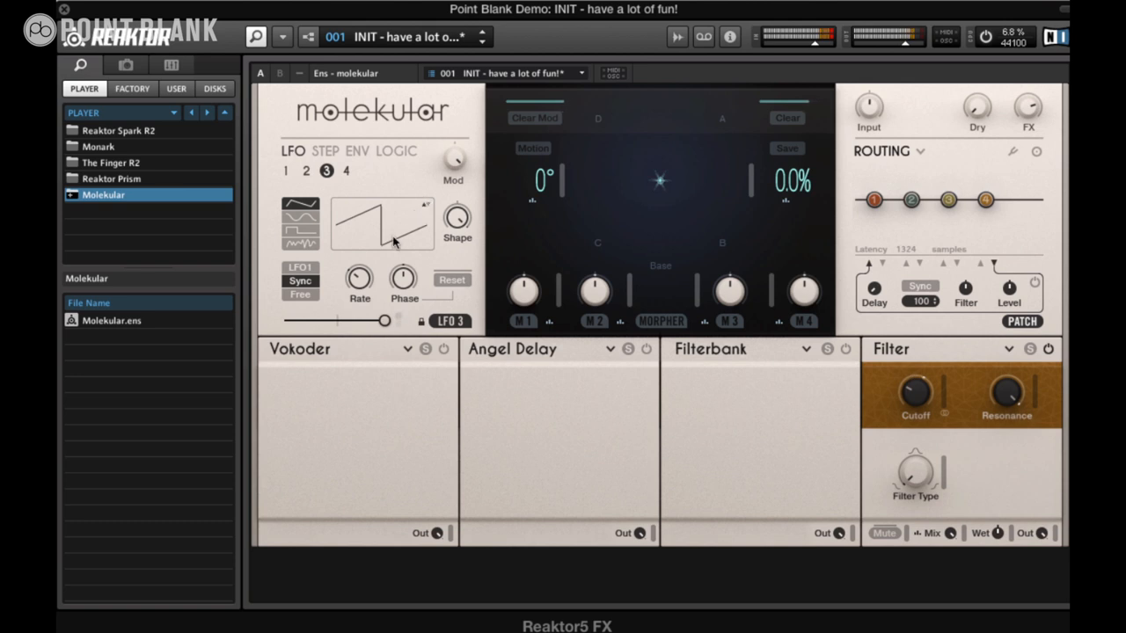
{"action": "left_click", "coordinate": [285, 171]}
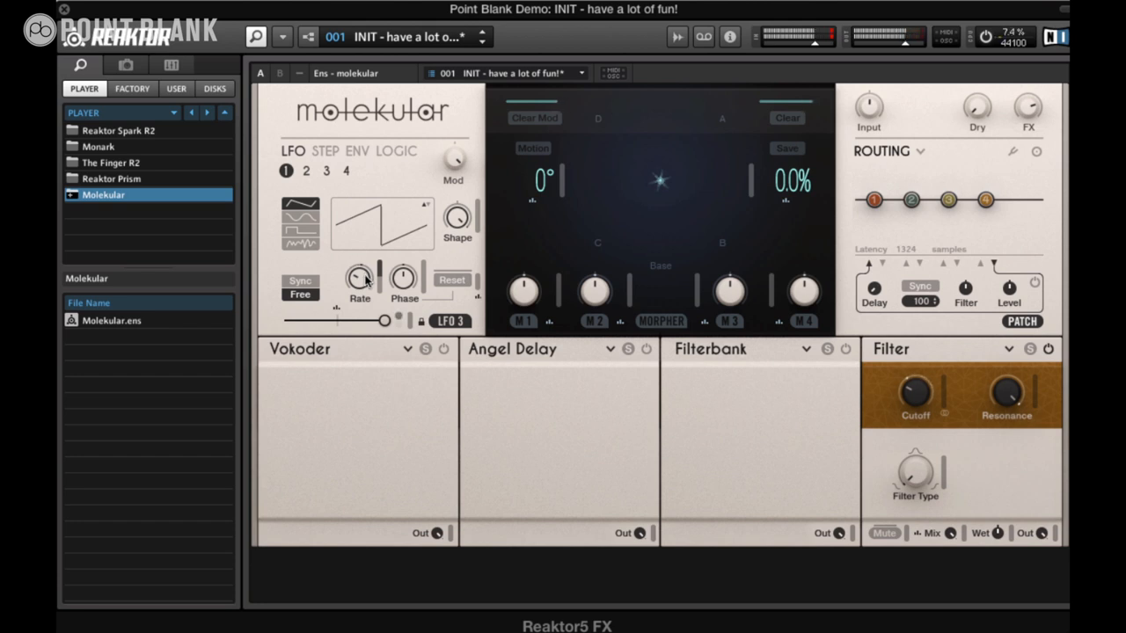
{"action": "left_click", "coordinate": [324, 151]}
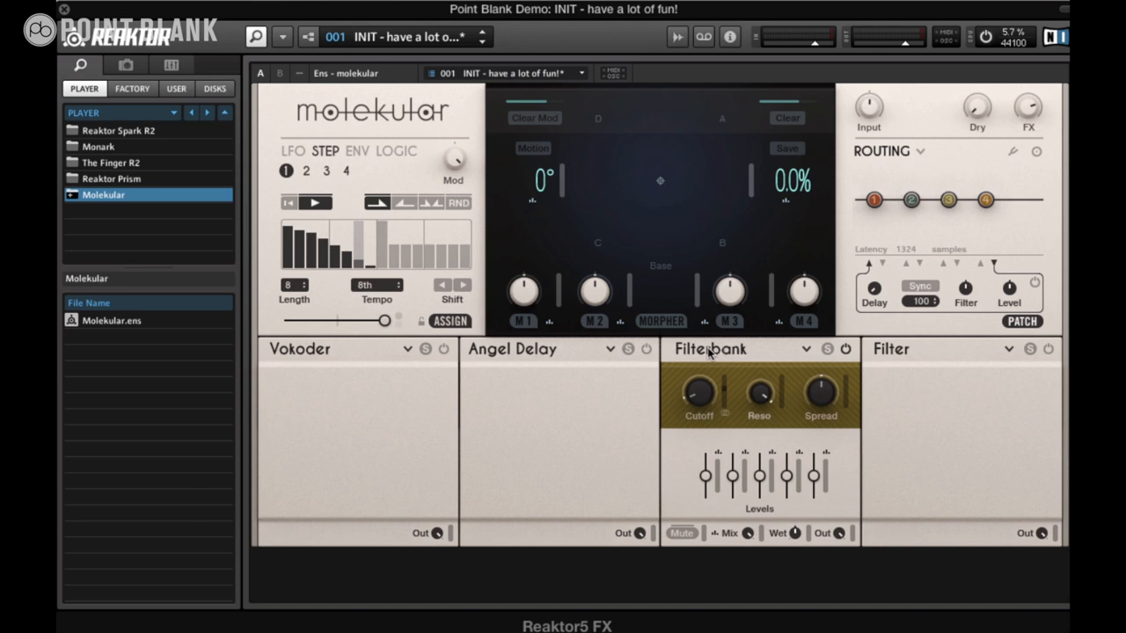
{"action": "mouse_move", "coordinate": [765, 394]}
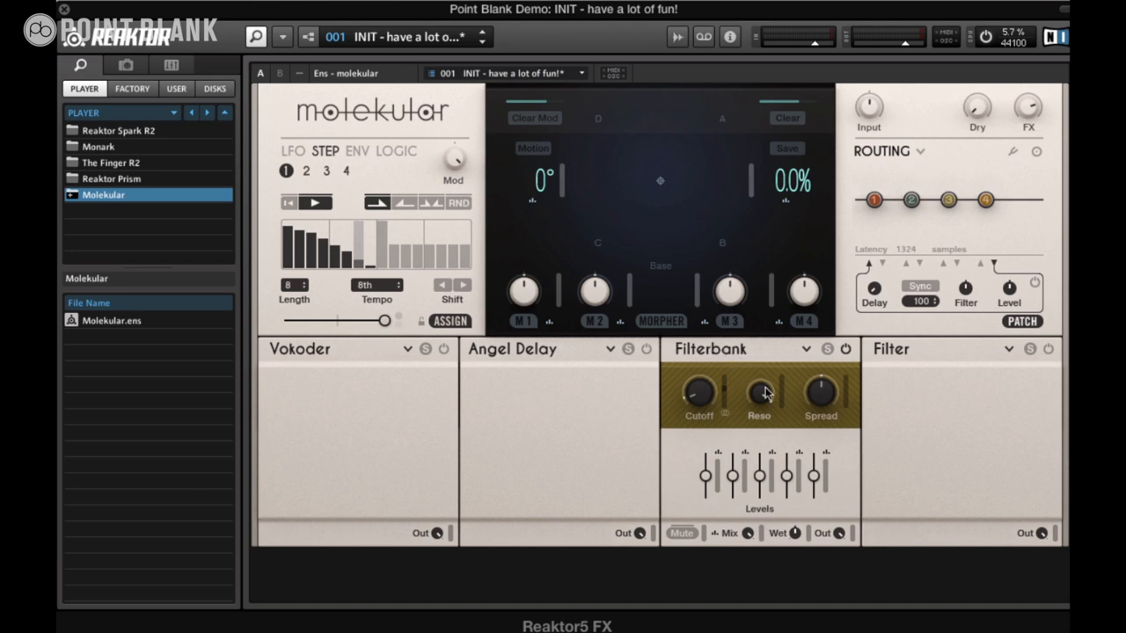
{"action": "mouse_move", "coordinate": [838, 482]}
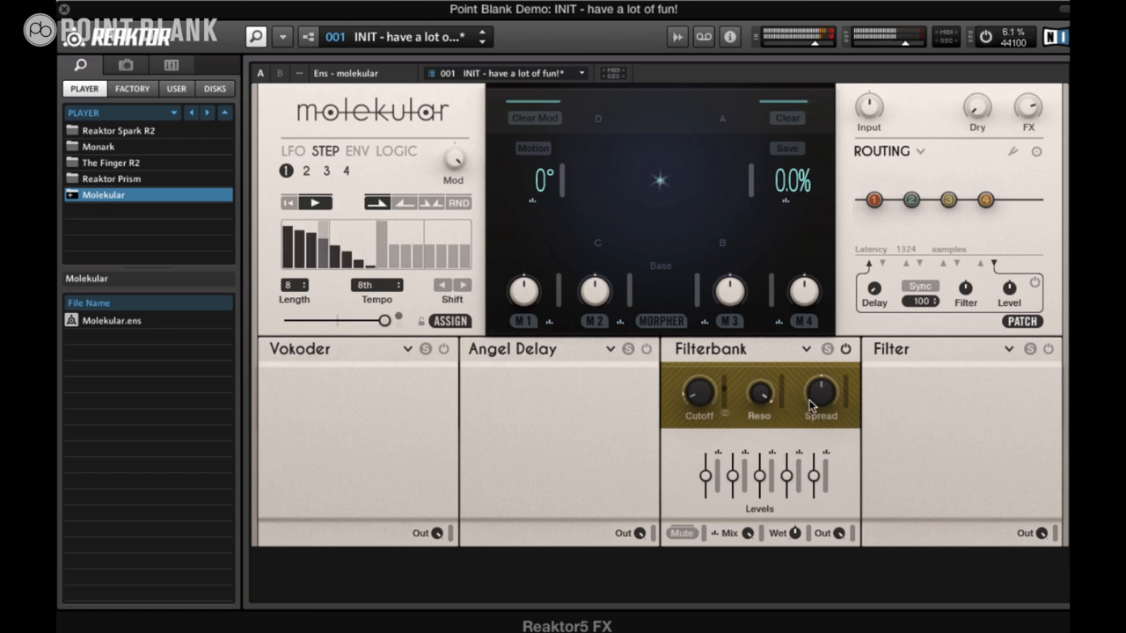
Redraw a step value in the eight-step sequencer pattern.
{"action": "left_click_drag", "start_coordinate": [818, 396], "coordinate": [819, 384]}
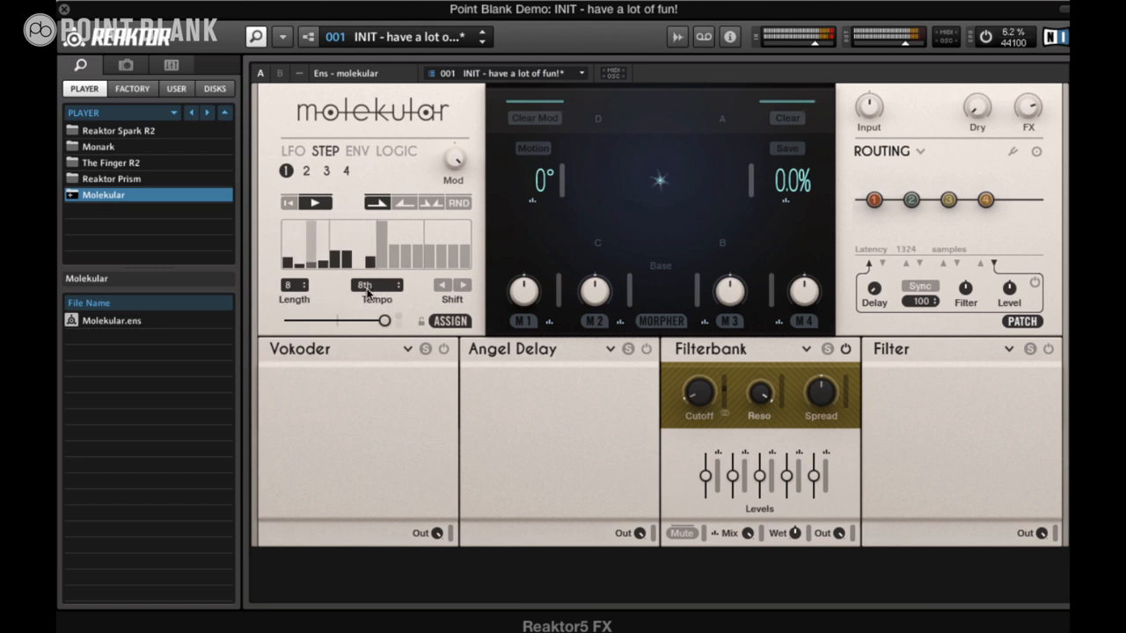
Set step sequencer 1 to 16th-note tempo with a 16-step length.
{"action": "left_click", "coordinate": [397, 284]}
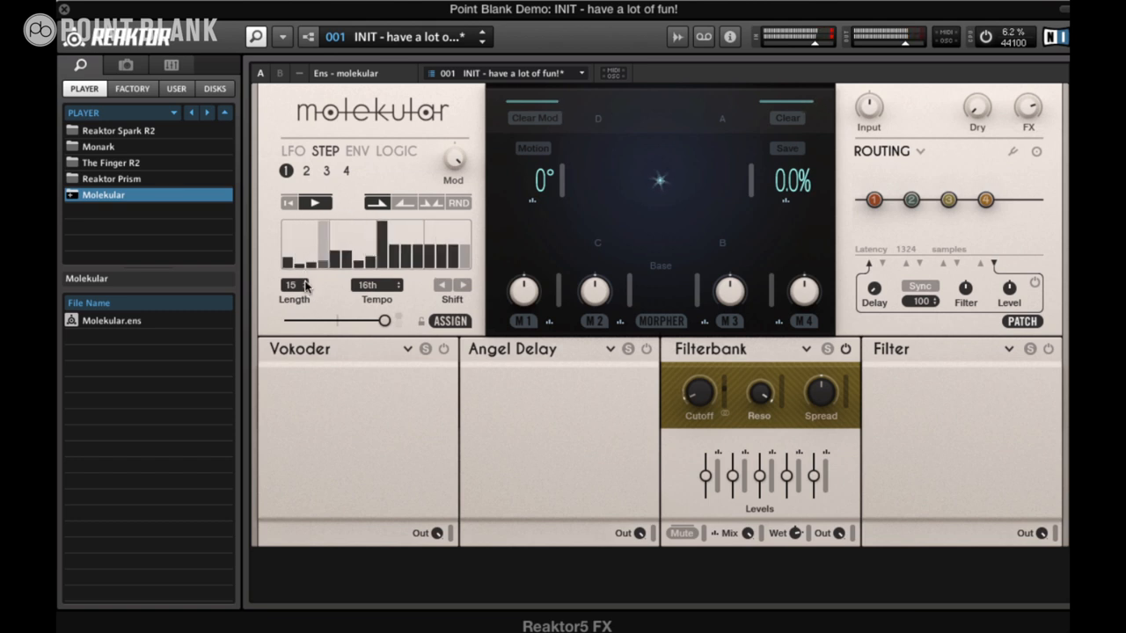
{"action": "left_click", "coordinate": [305, 282]}
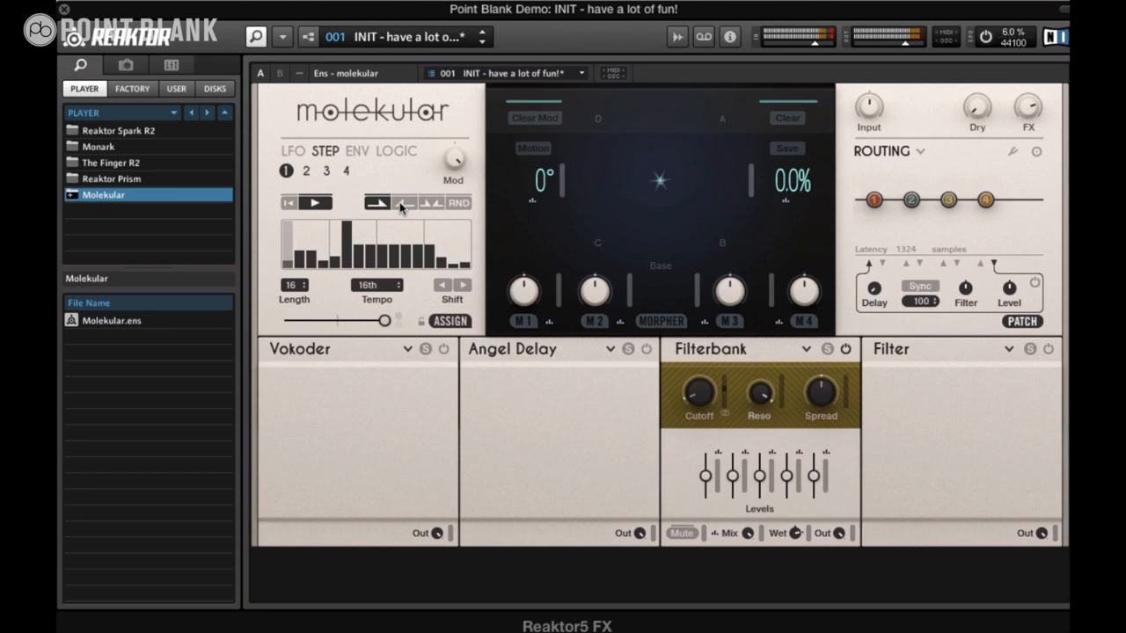
Cycle the step slope modes, randomize sequencer 1's pattern, and select step sequencer 4.
{"action": "left_click", "coordinate": [403, 203]}
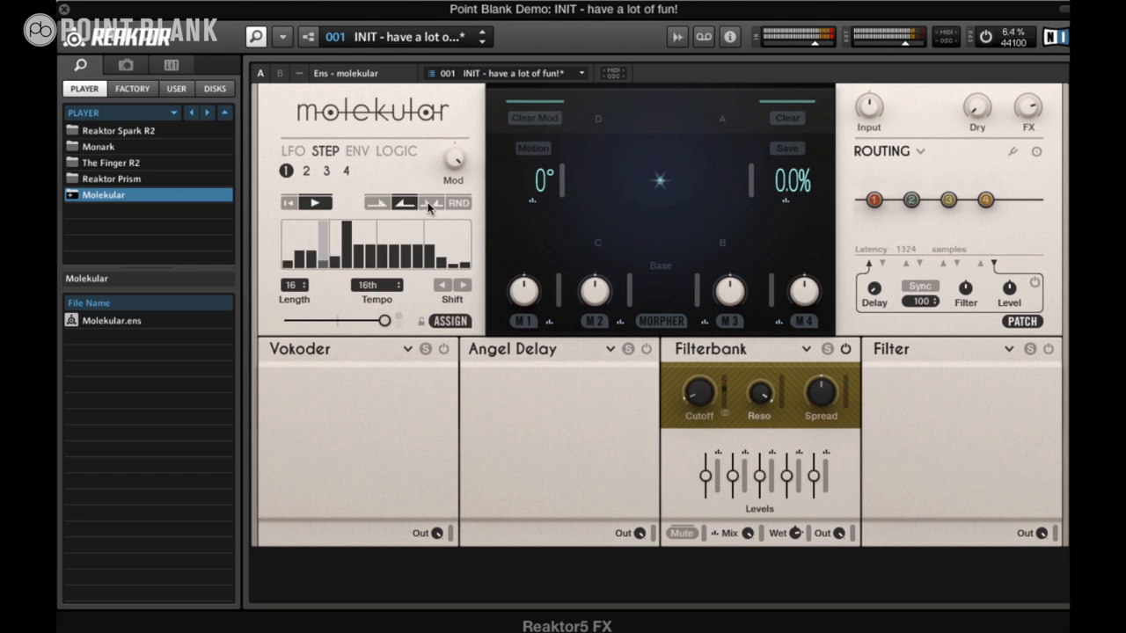
{"action": "left_click", "coordinate": [431, 202]}
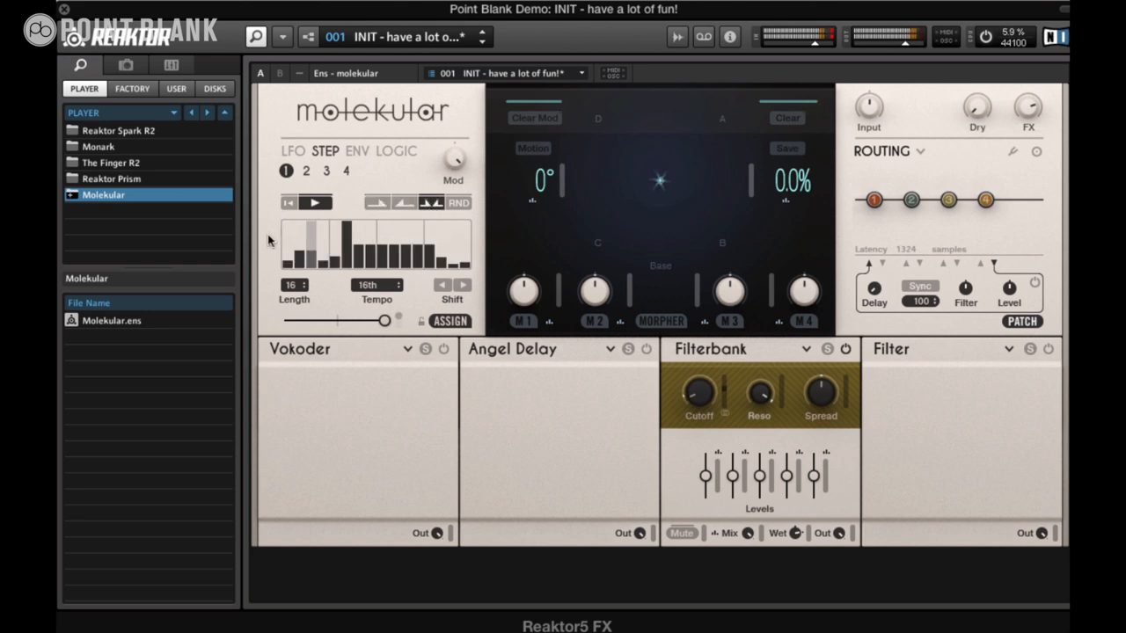
{"action": "left_click", "coordinate": [458, 203]}
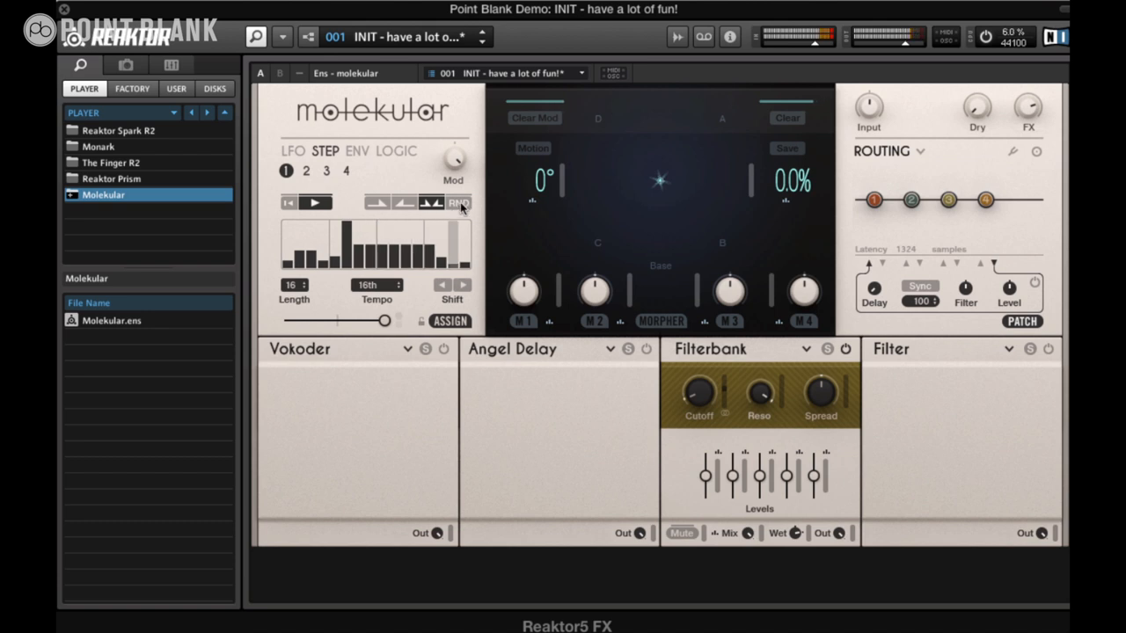
{"action": "left_click", "coordinate": [458, 203]}
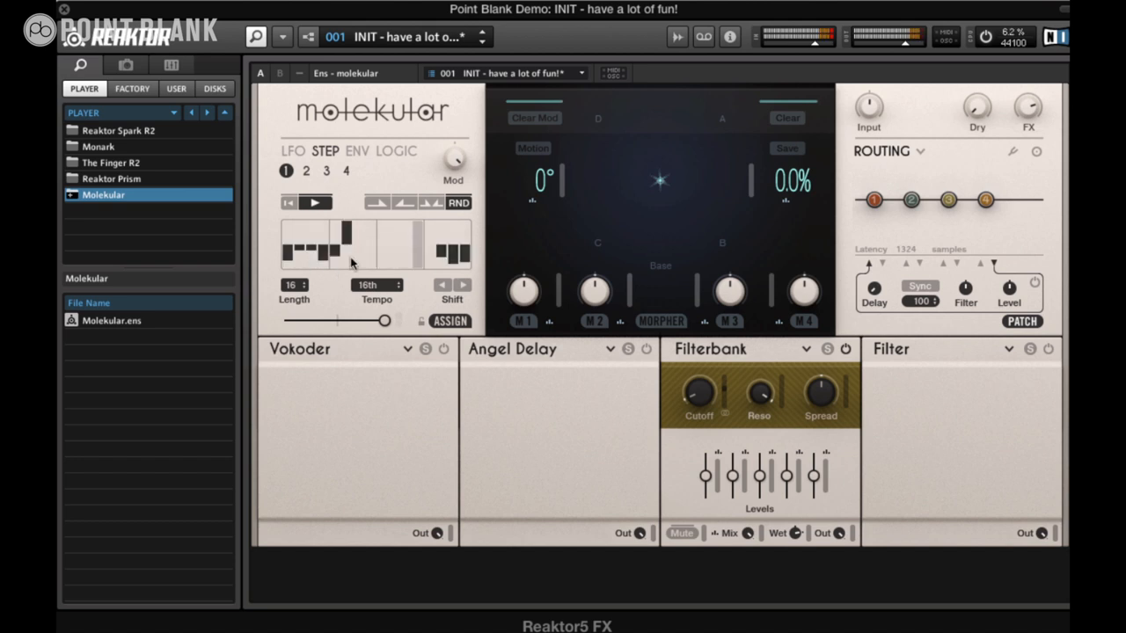
{"action": "left_click", "coordinate": [346, 170]}
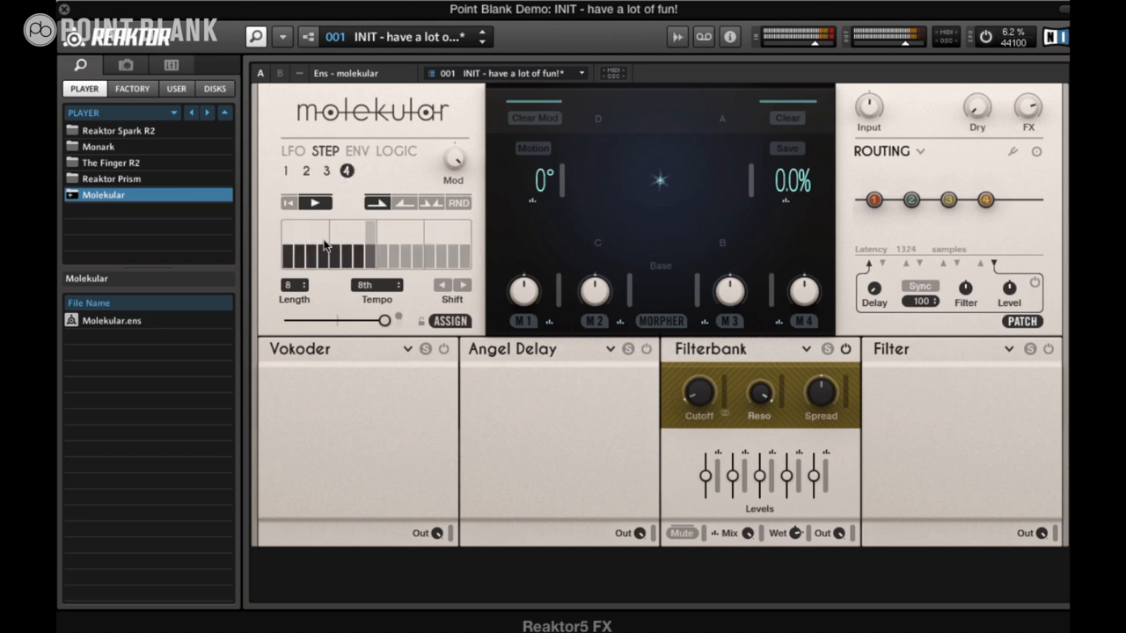